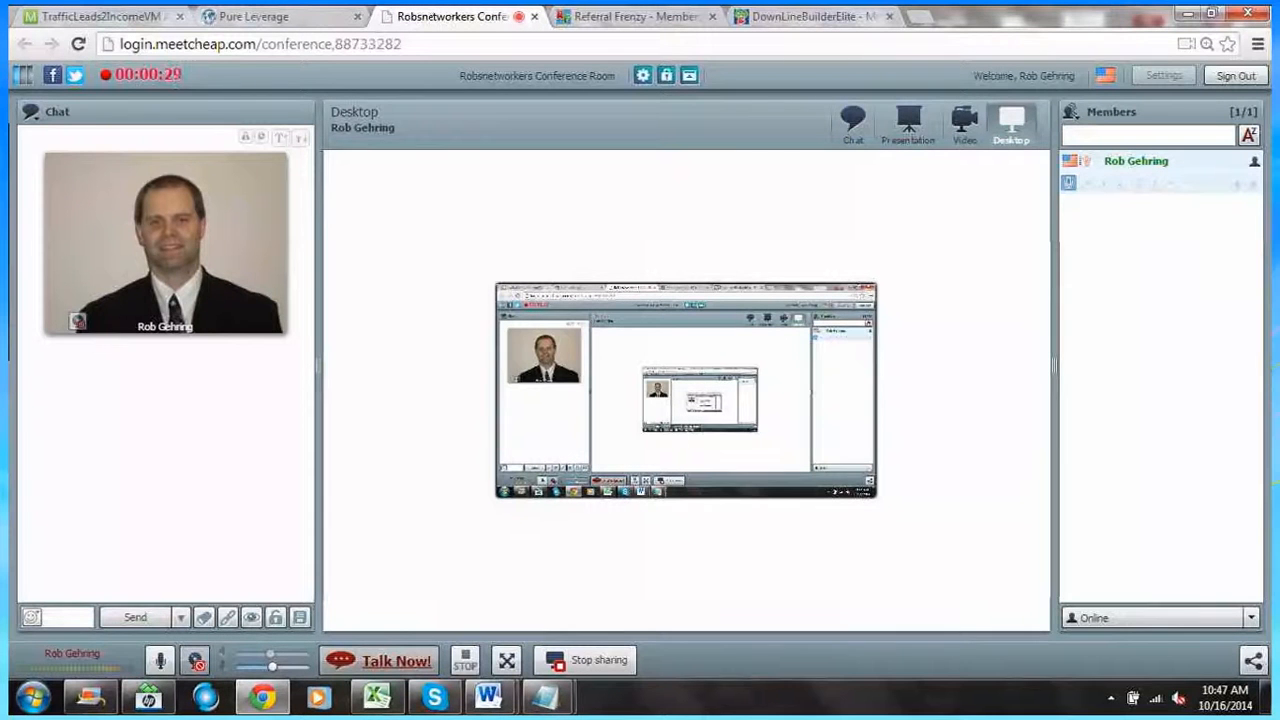
Switch to the Referral Frenzy browser tab to show the member area's Mailers page.
click(635, 16)
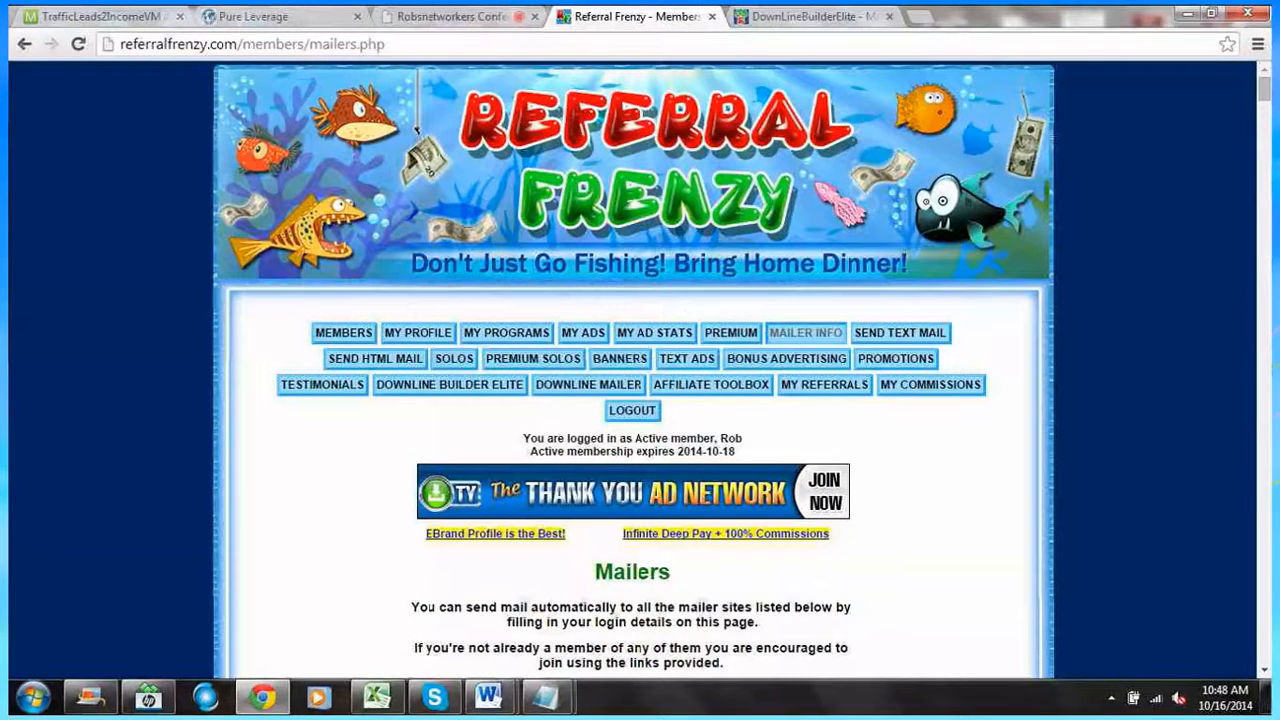
Look through the mailer list entries and their saved referral codes and logins.
scroll(down, 3)
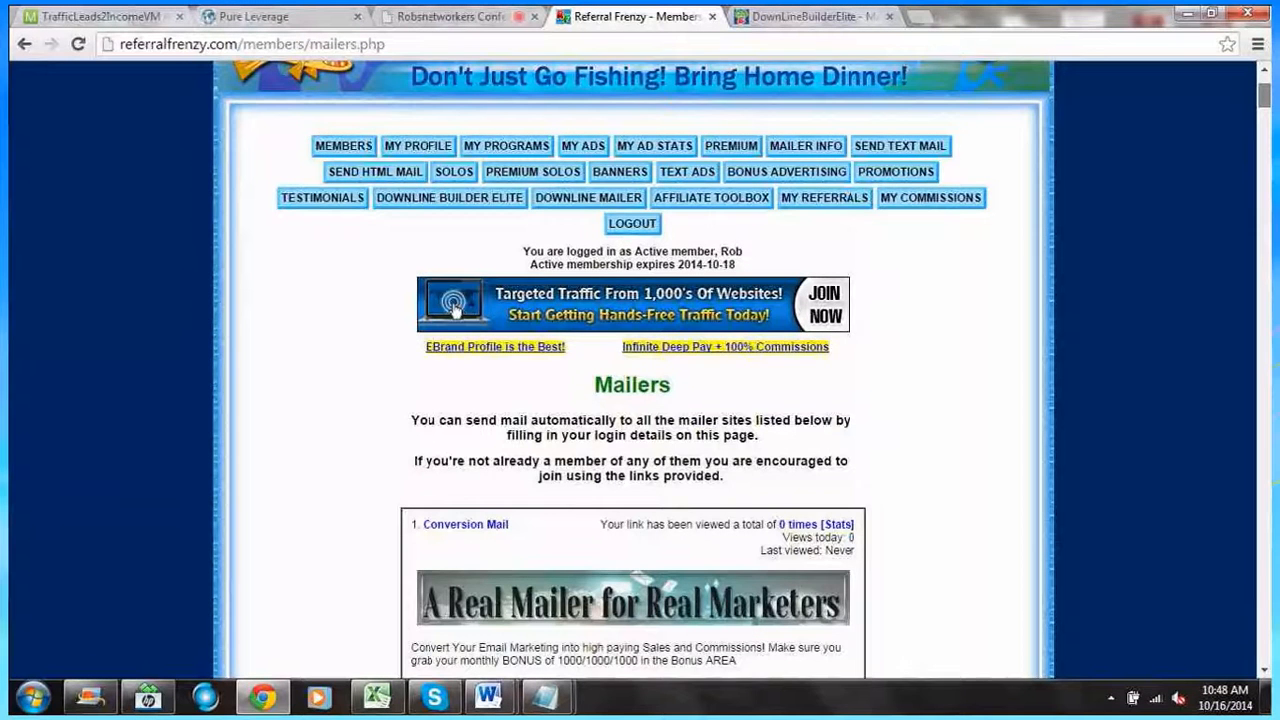
scroll(down, 3)
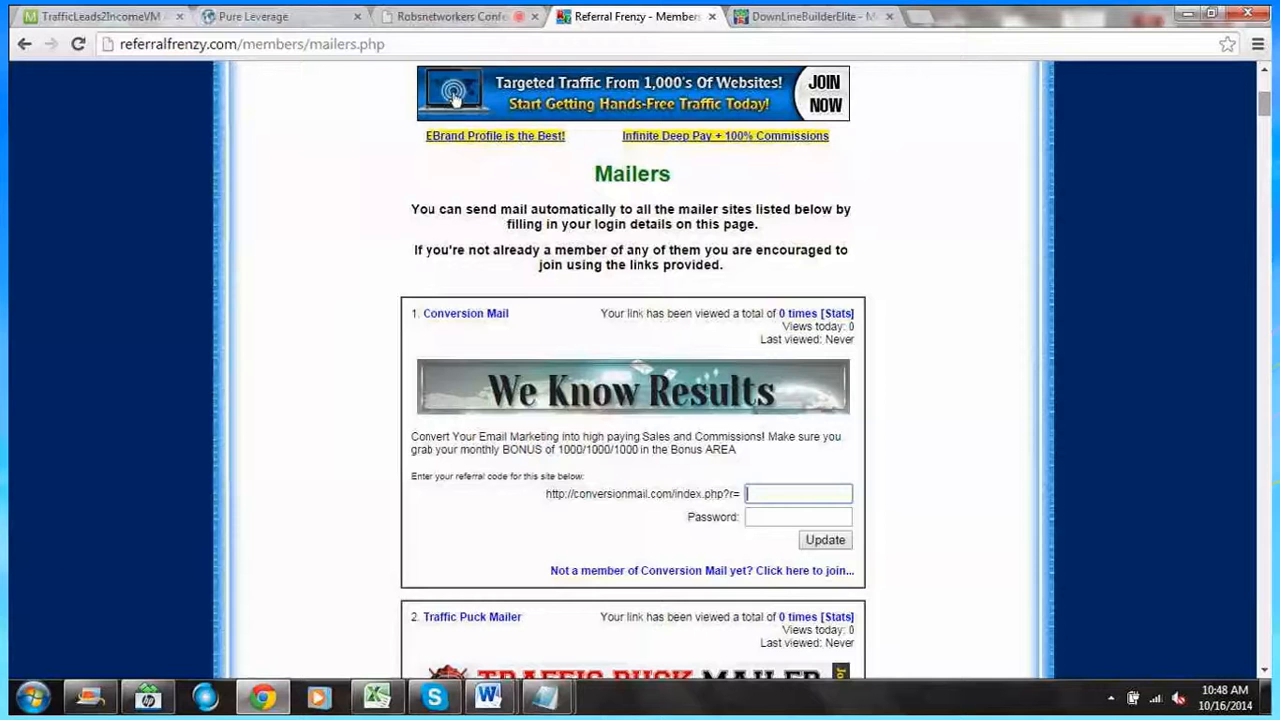
scroll(up, 3)
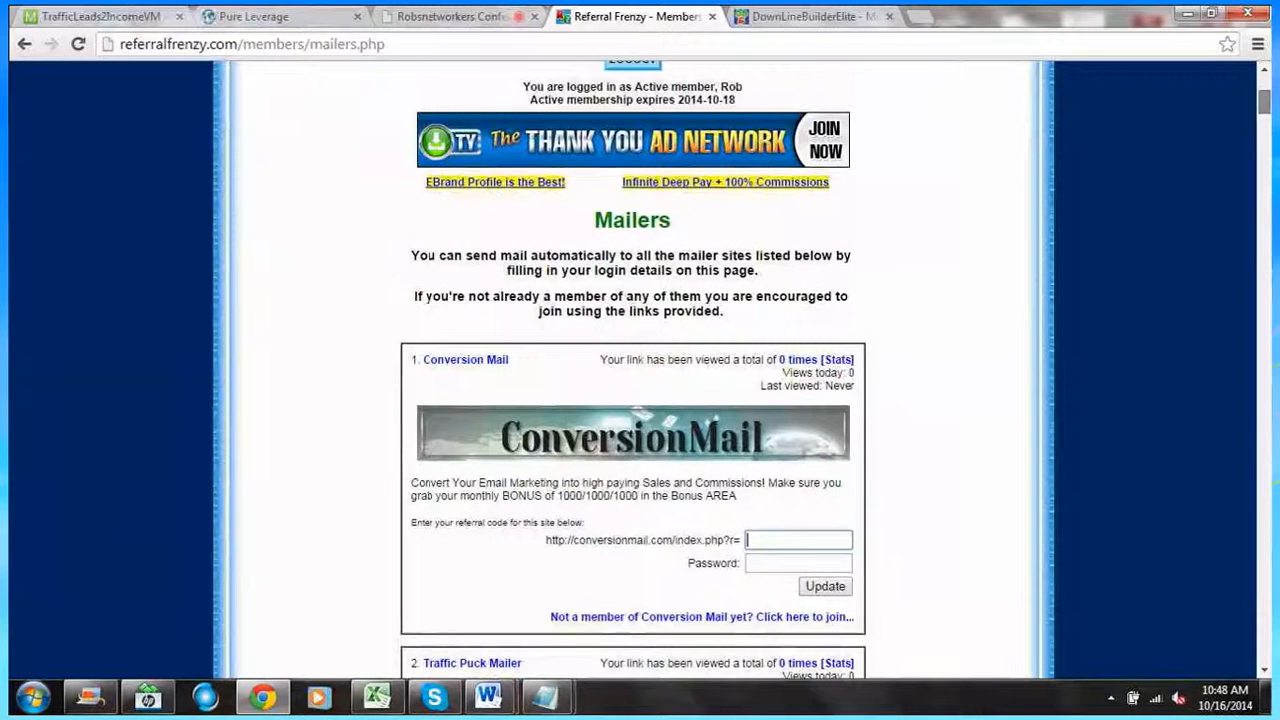
scroll(up, 3)
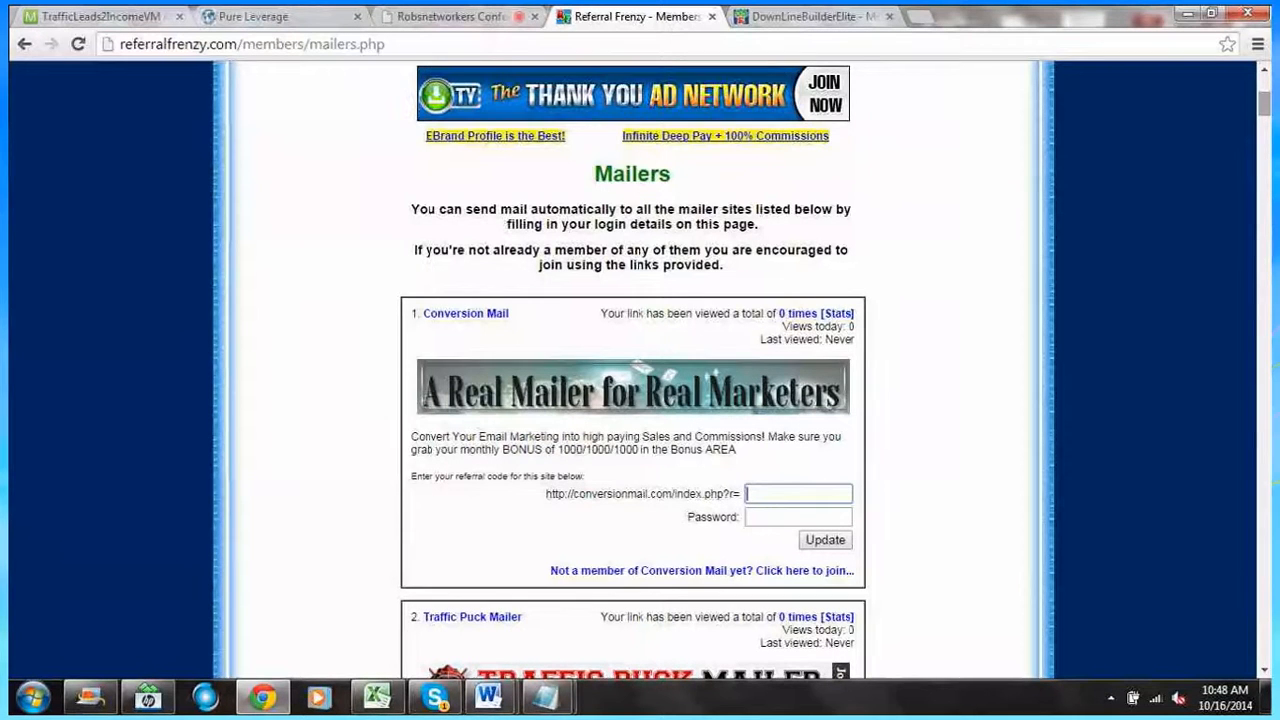
scroll(down, 3)
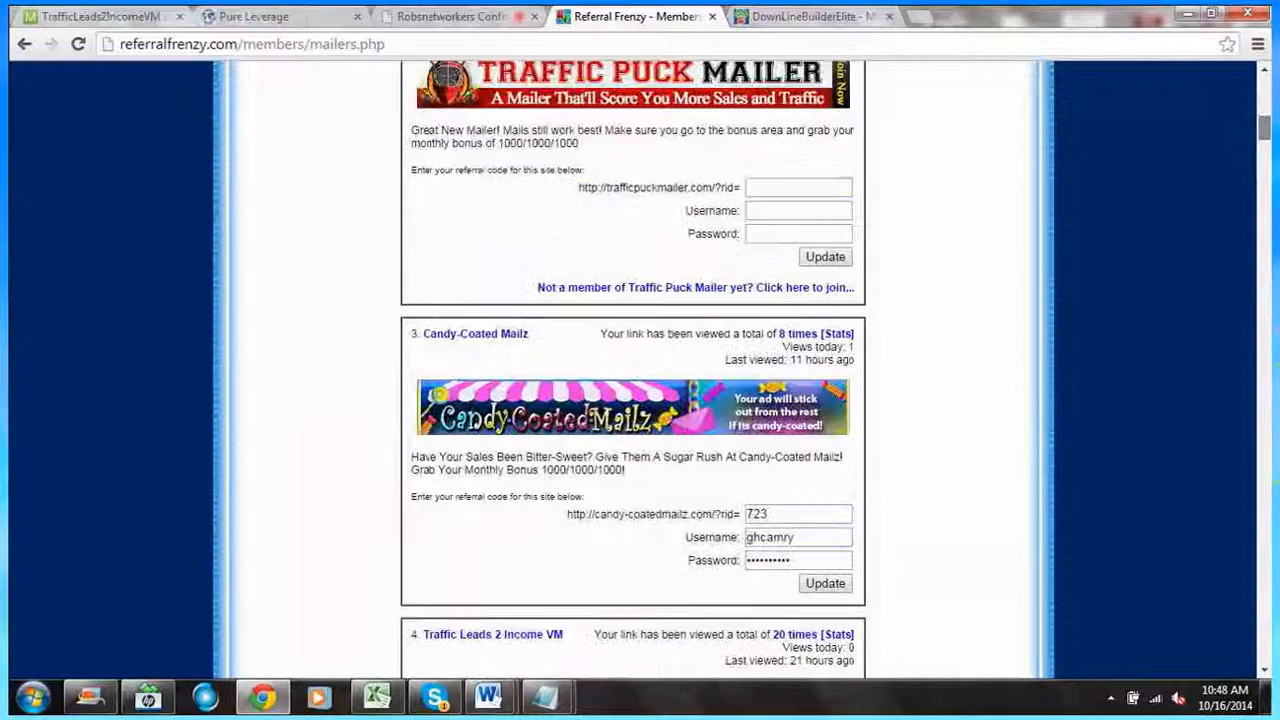
scroll(down, 3)
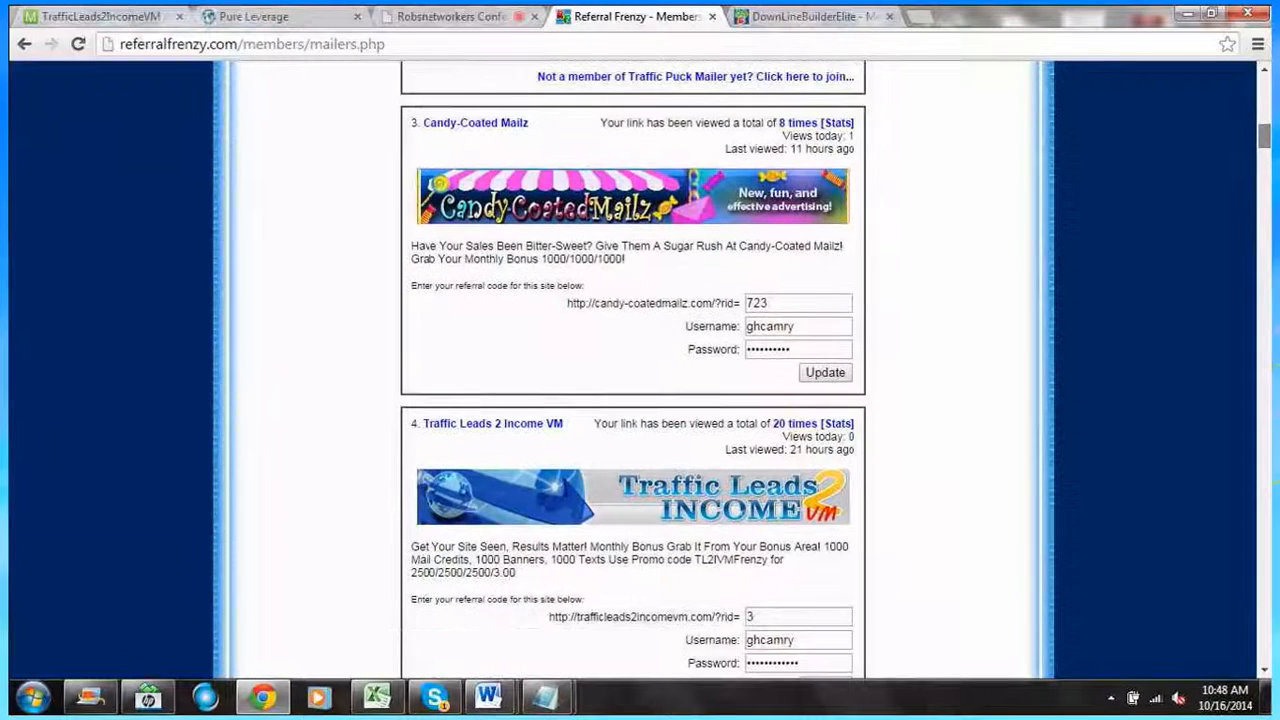
scroll(down, 3)
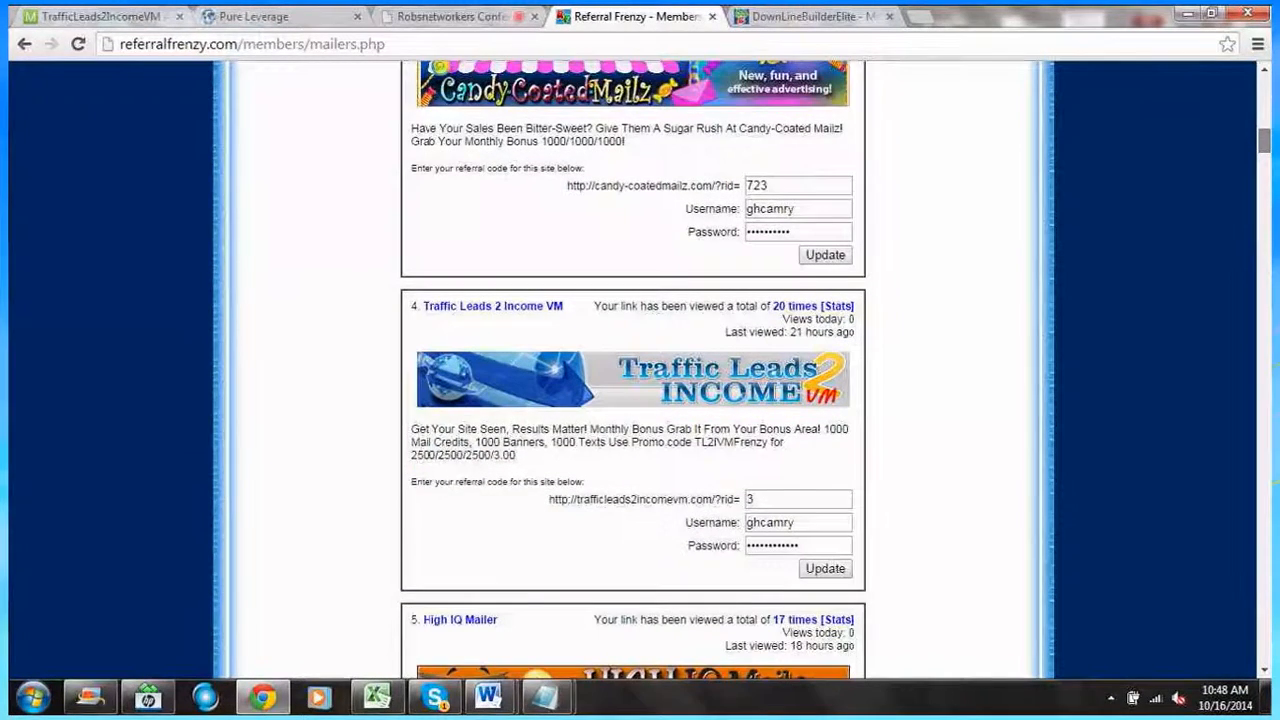
scroll(down, 3)
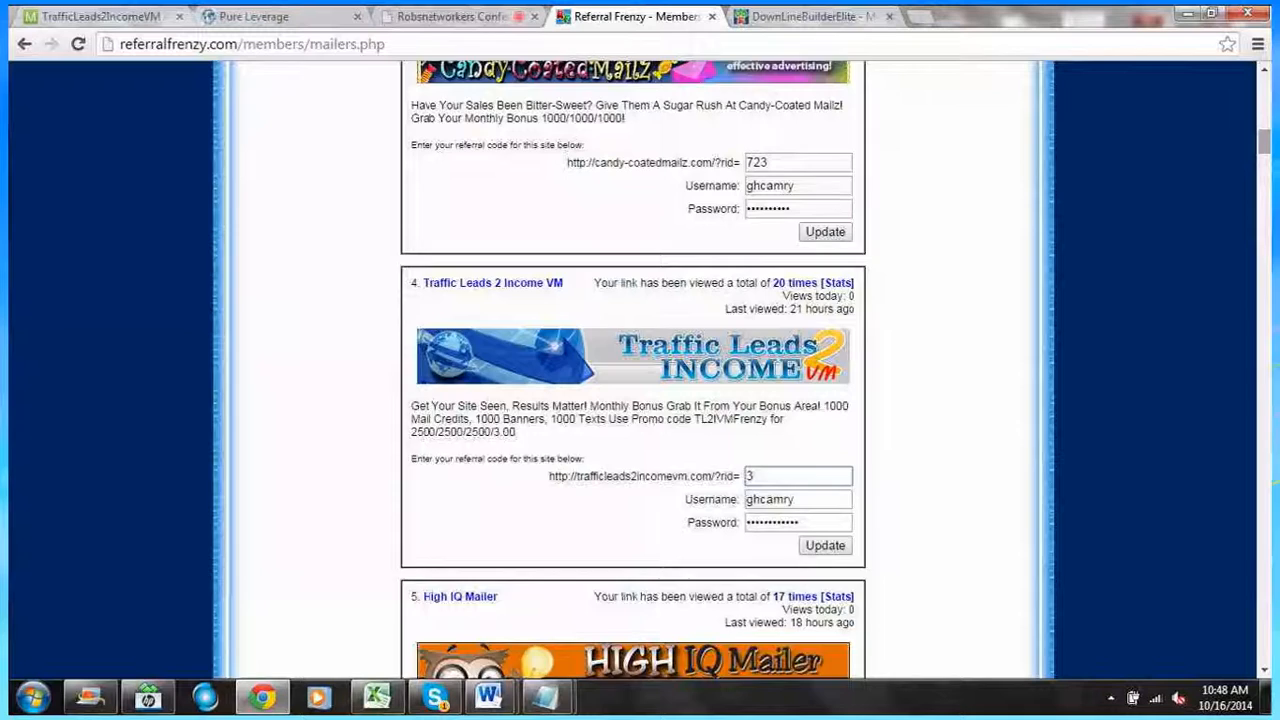
scroll(up, 3)
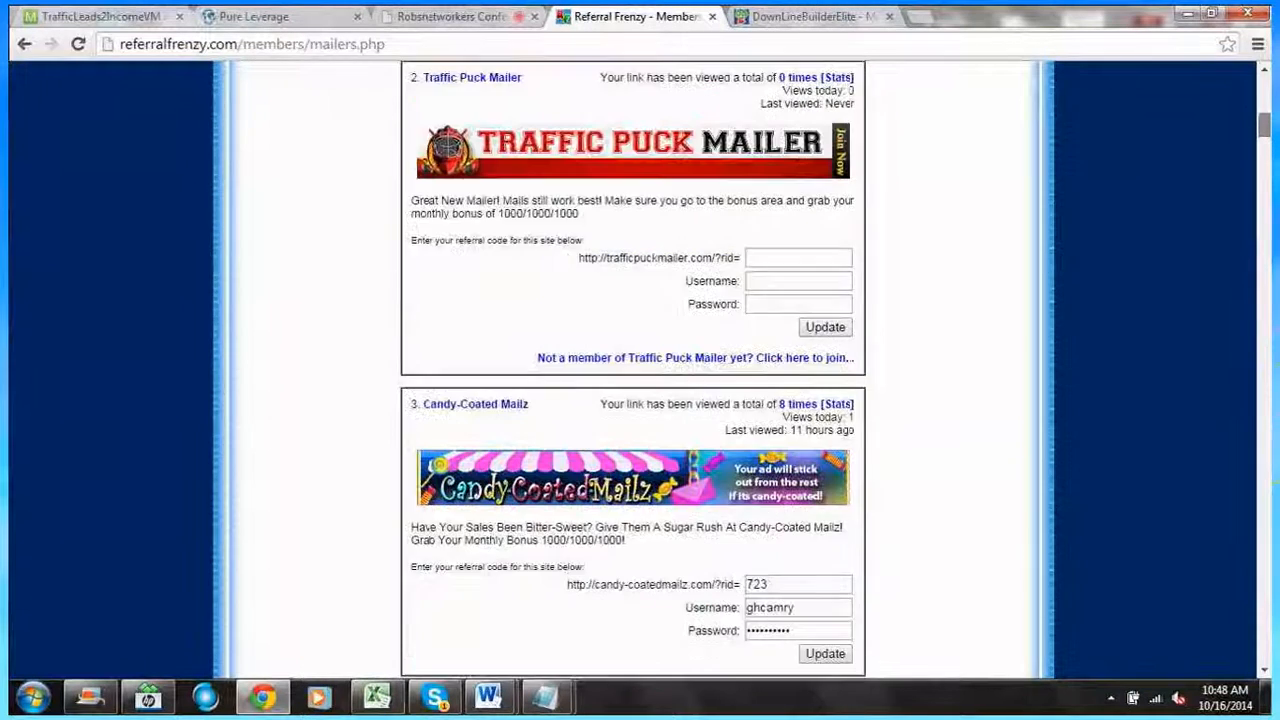
scroll(up, 3)
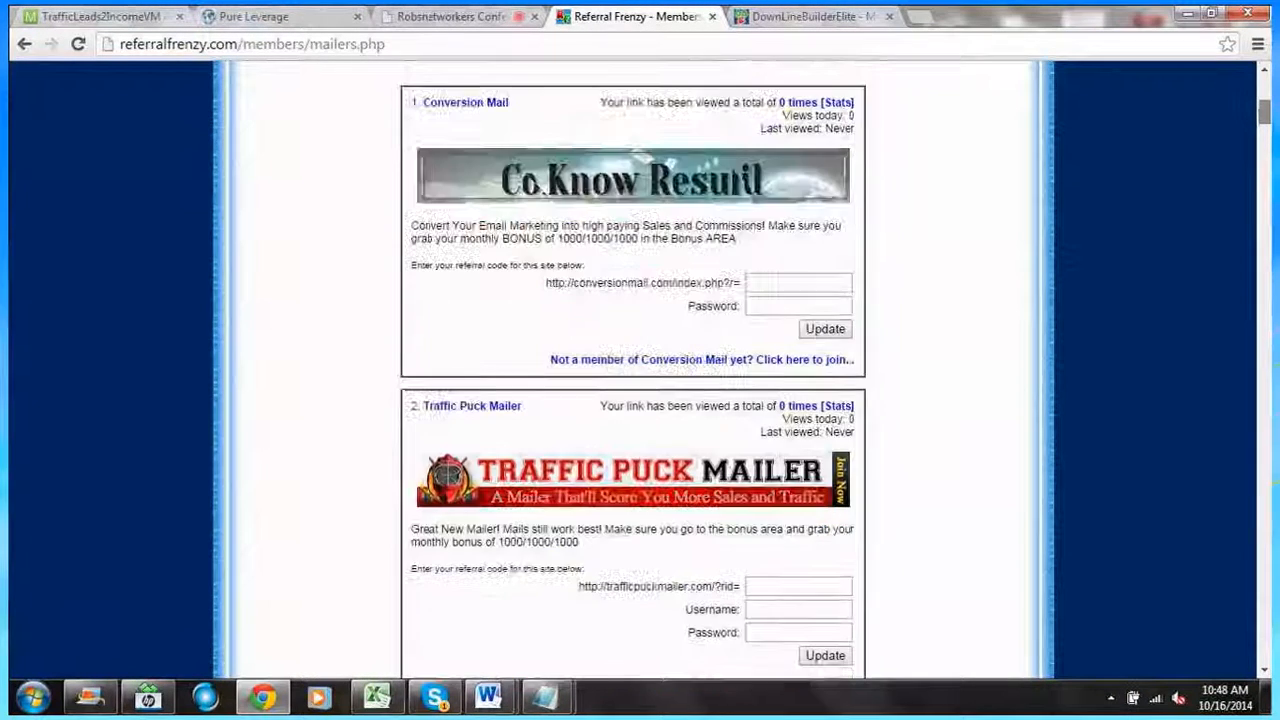
scroll(down, 3)
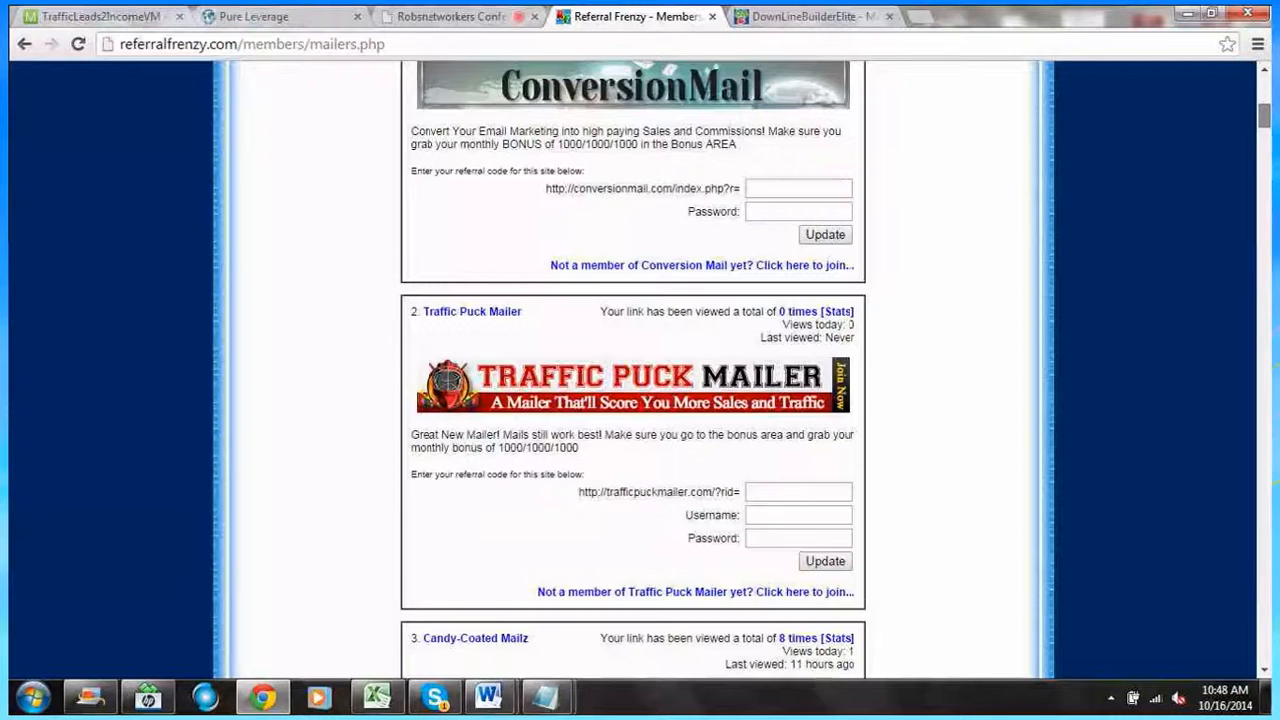
scroll(down, 3)
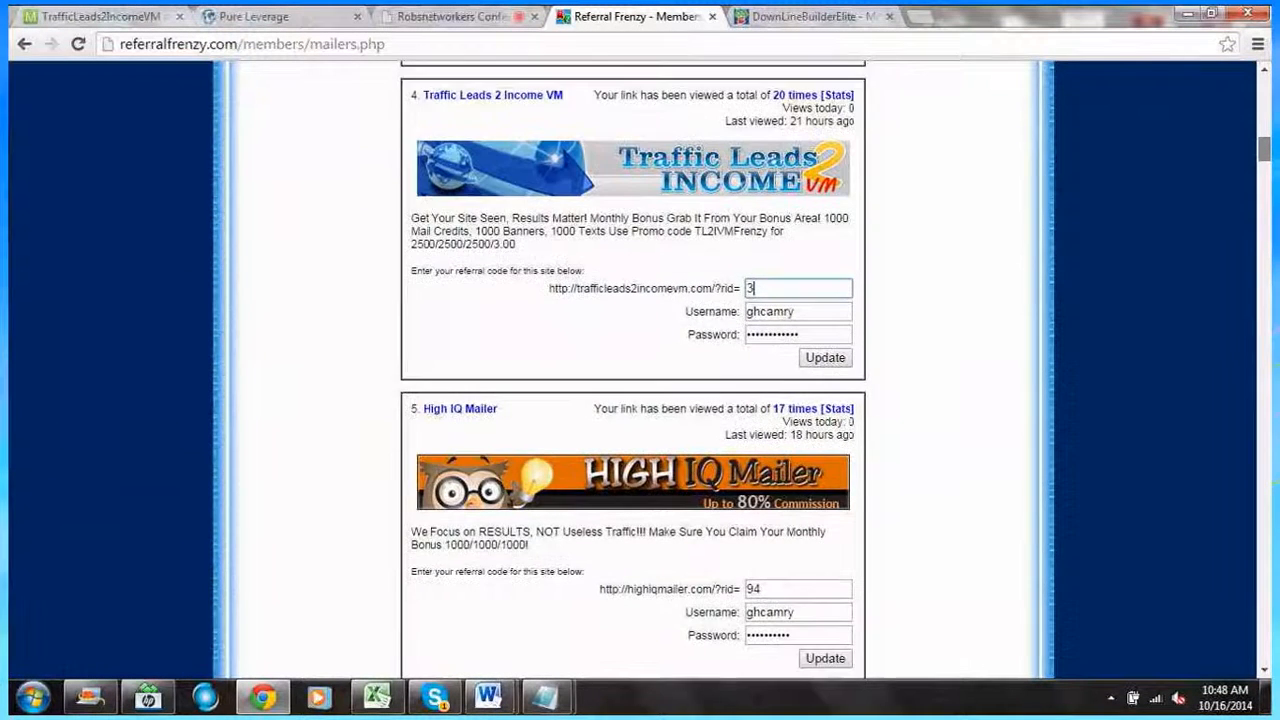
scroll(down, 3)
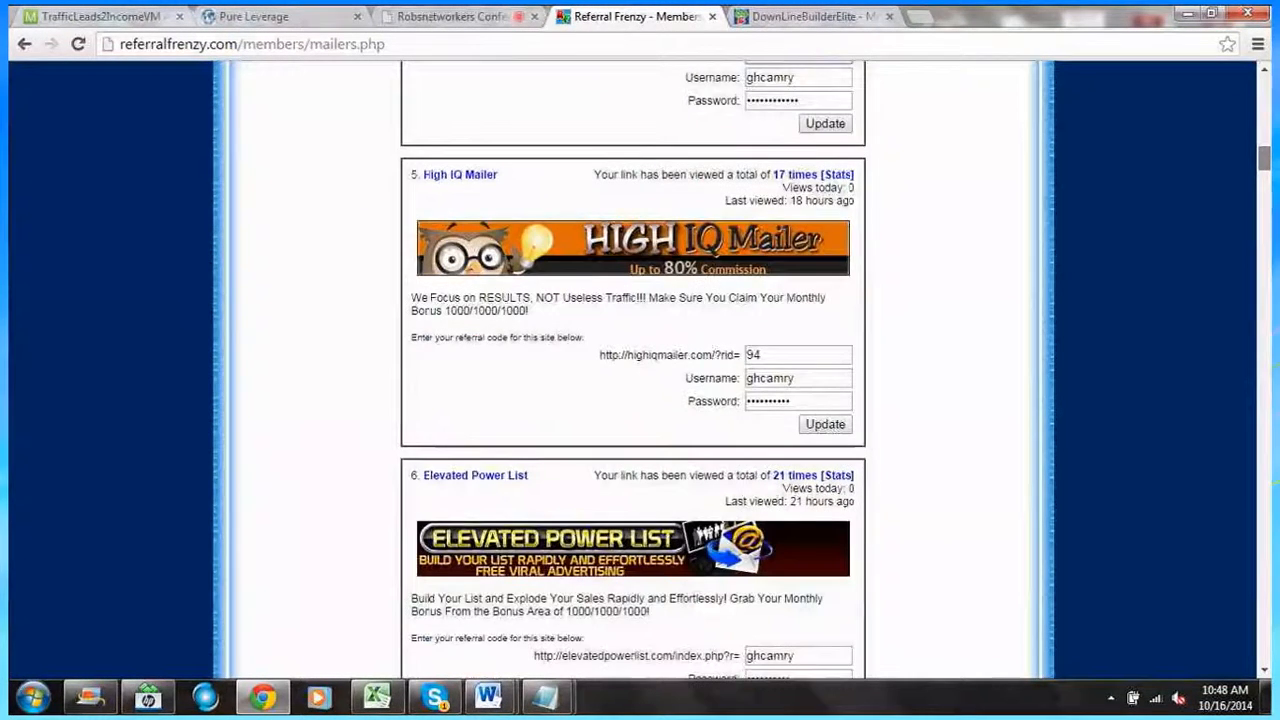
scroll(up, 3)
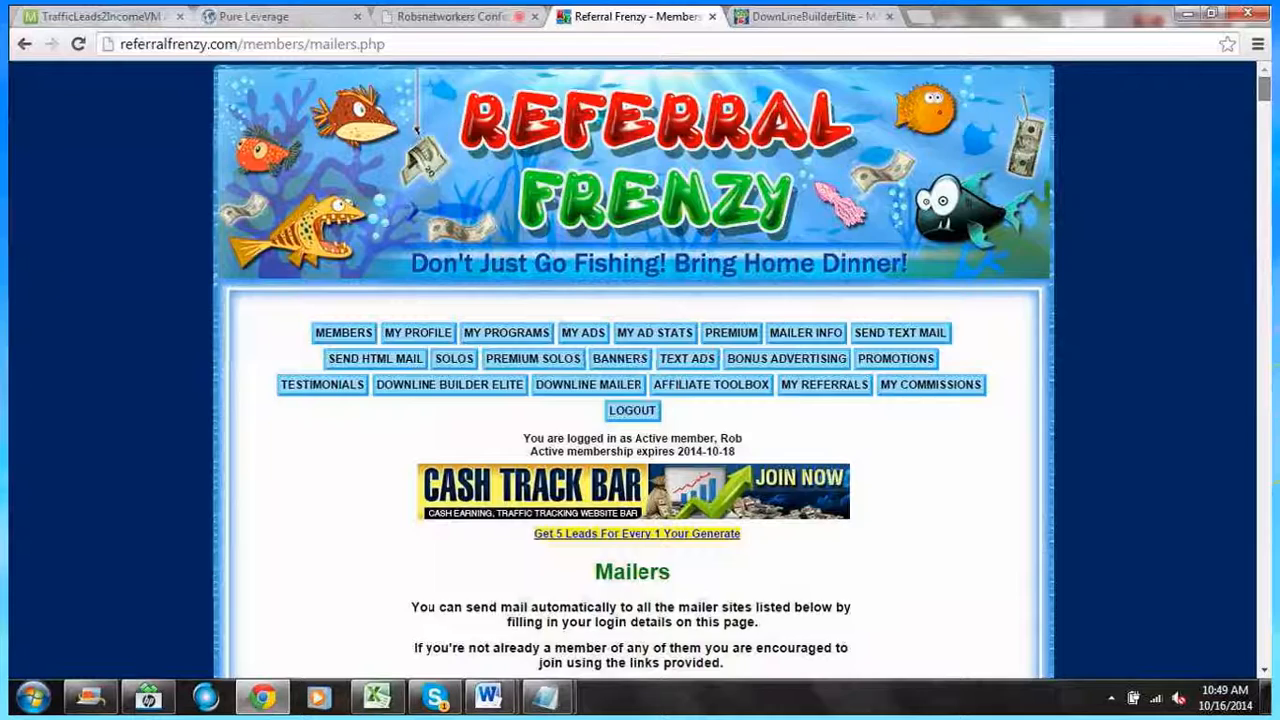
scroll(down, 3)
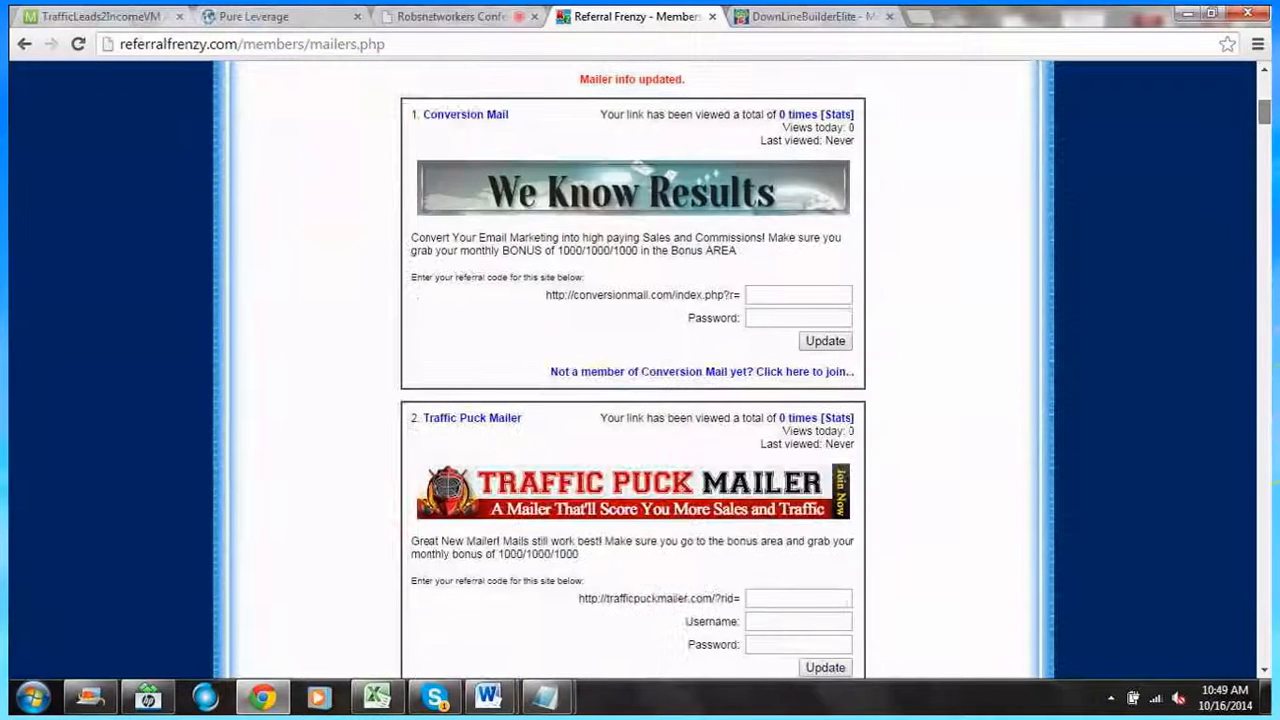
scroll(down, 3)
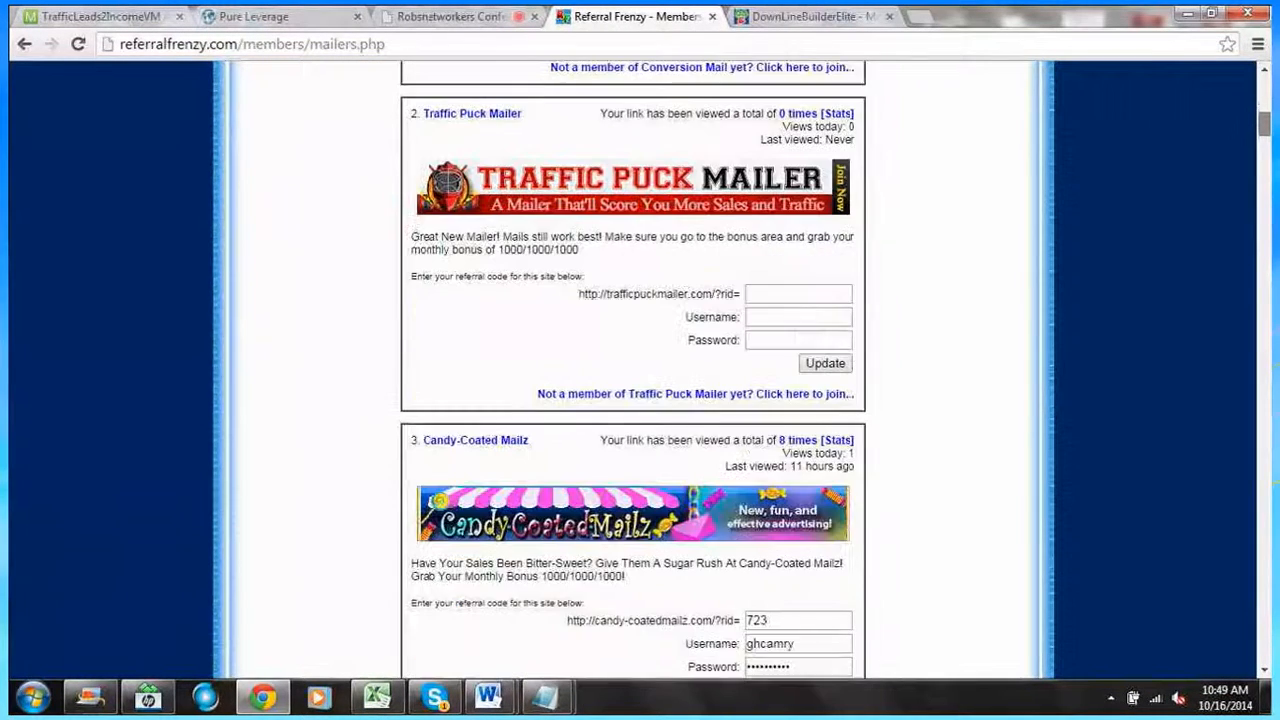
scroll(down, 3)
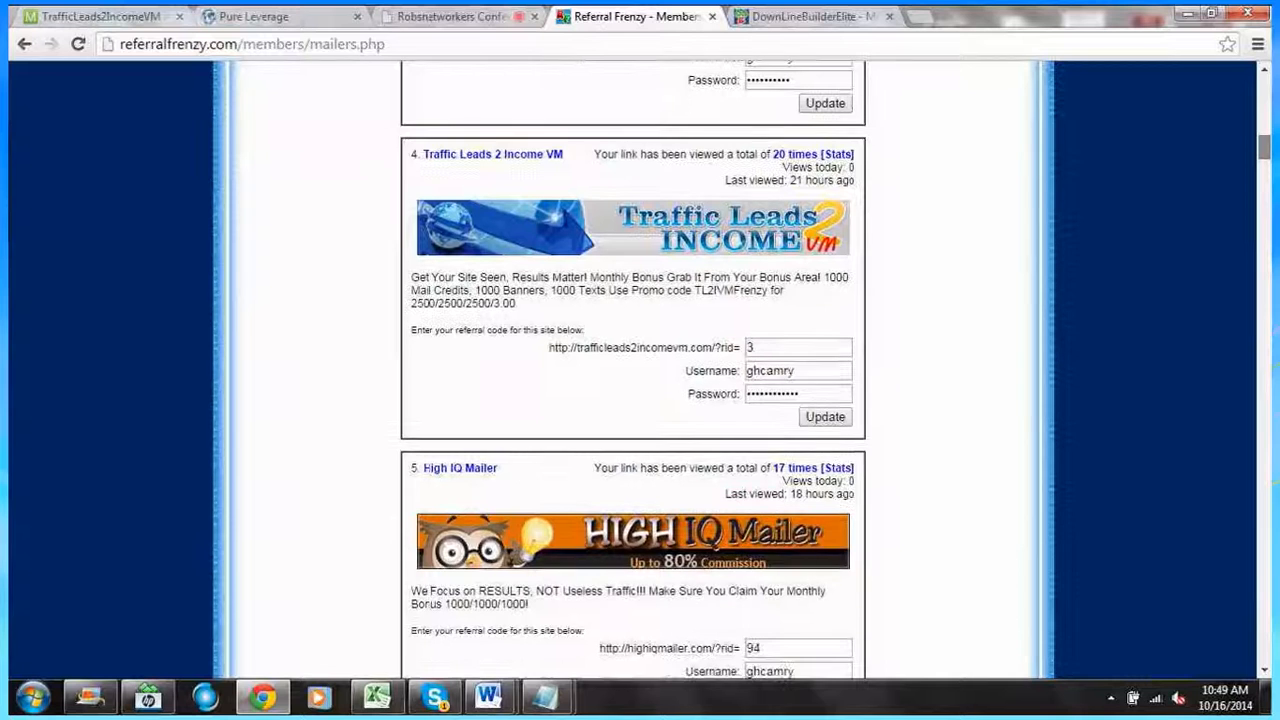
scroll(up, 3)
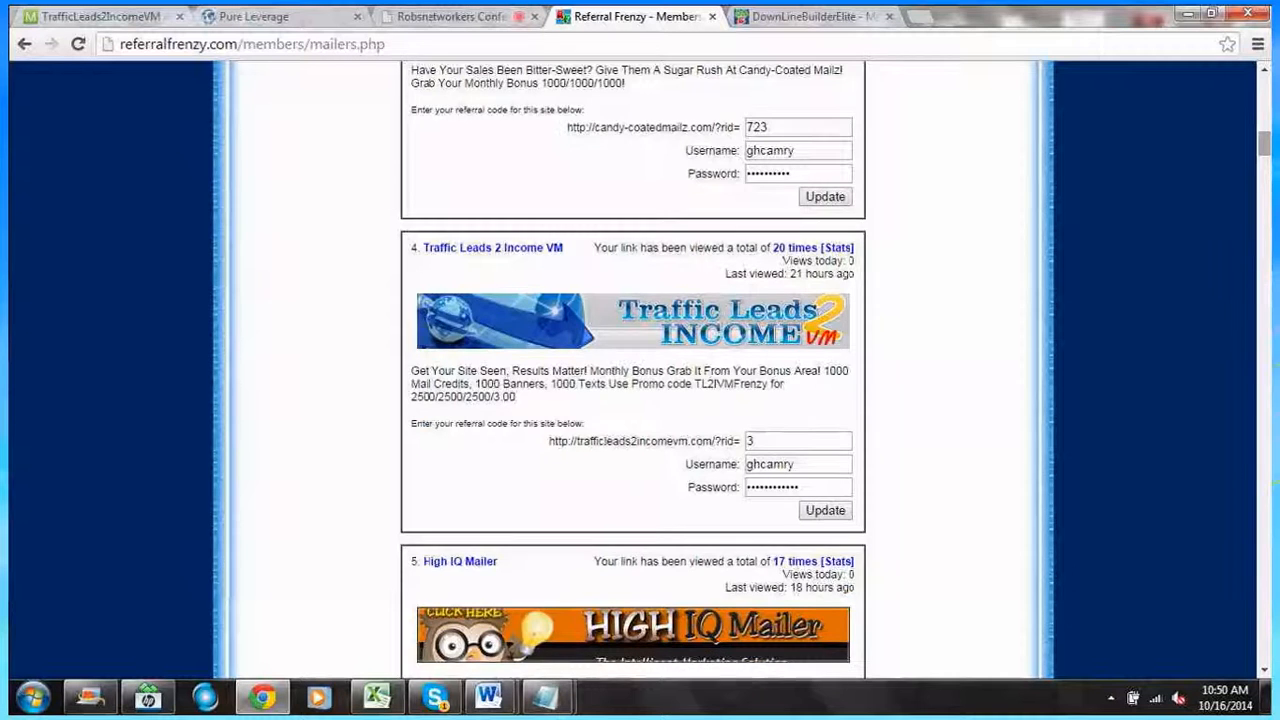
Go through the full mailer list to the end and back toward the top.
click(824, 510)
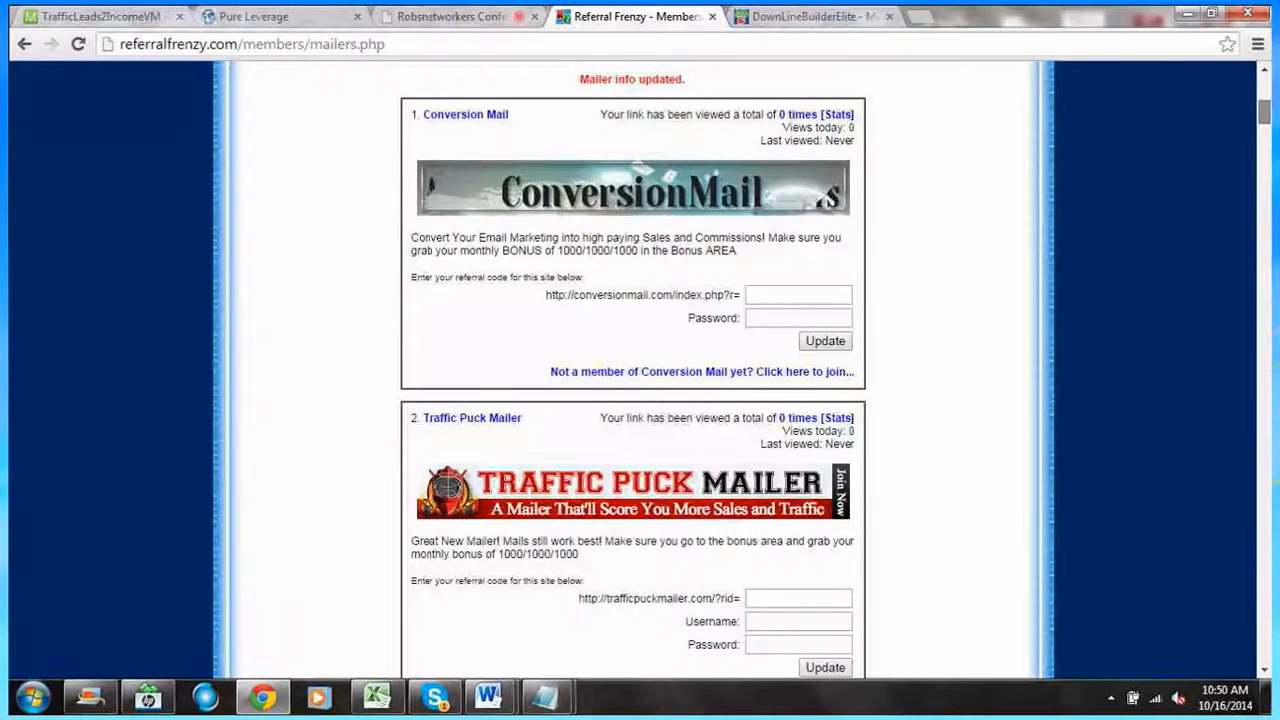
scroll(up, 3)
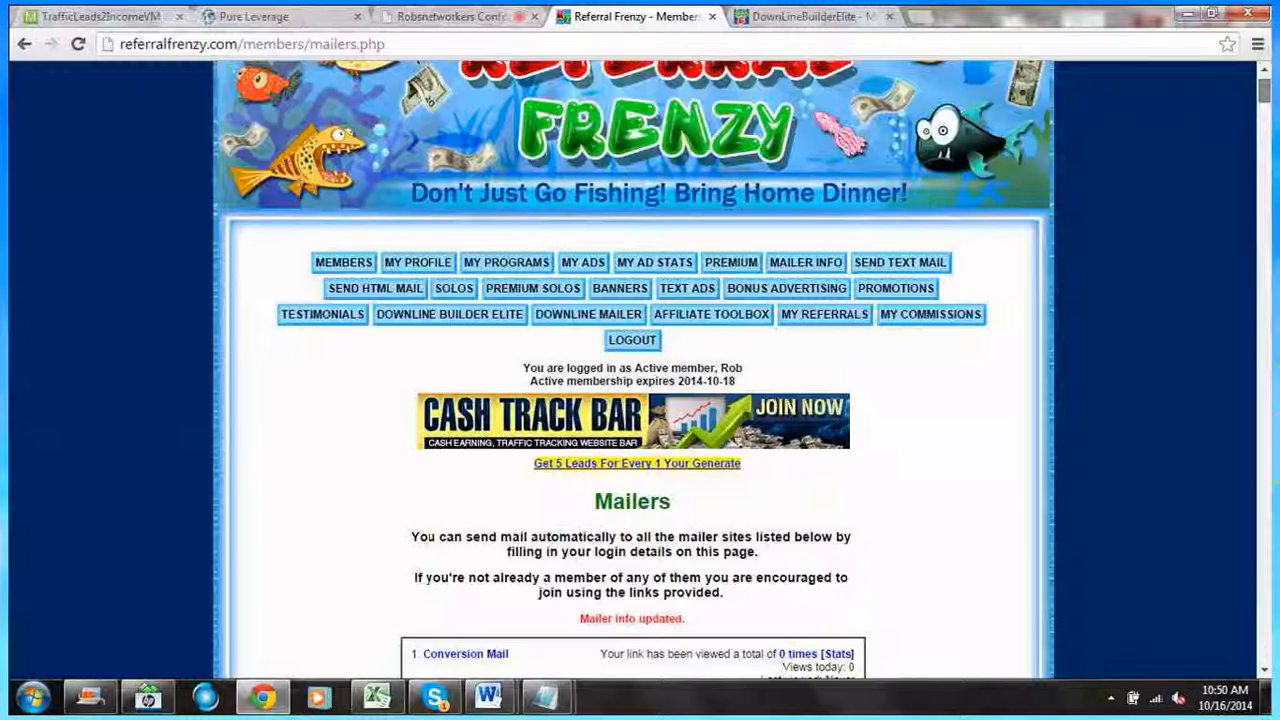
scroll(down, 3)
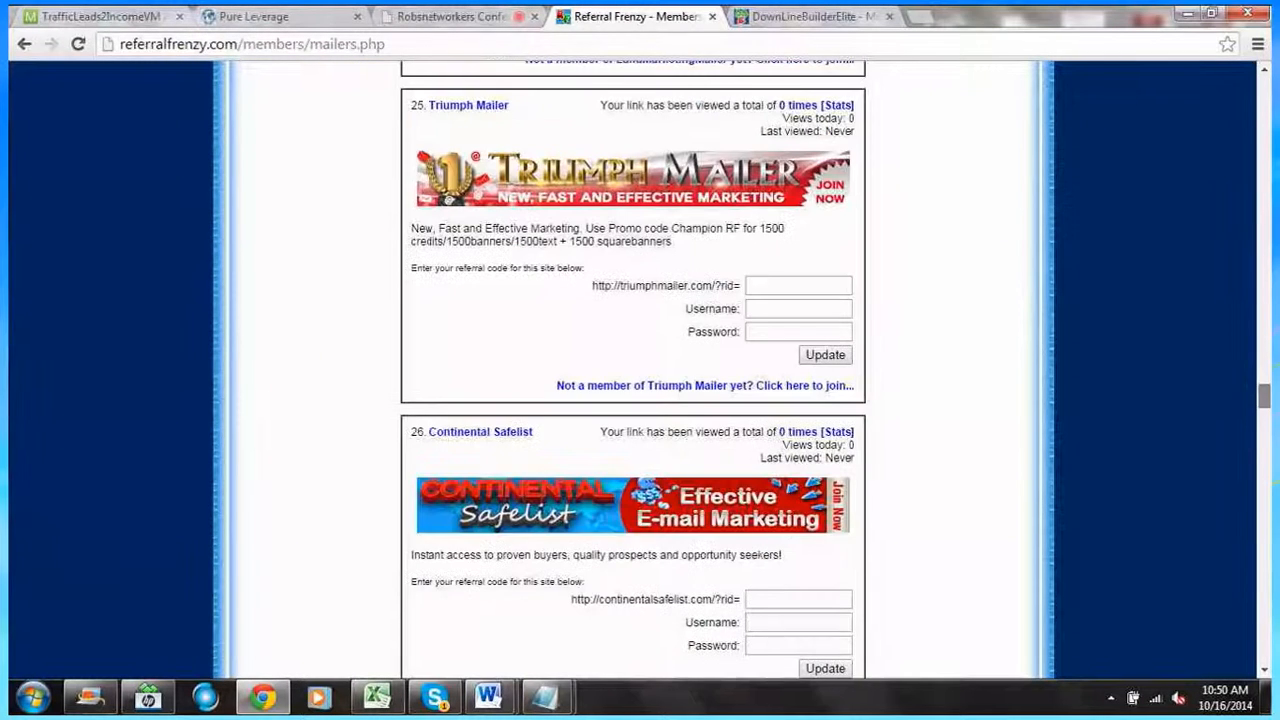
scroll(down, 3)
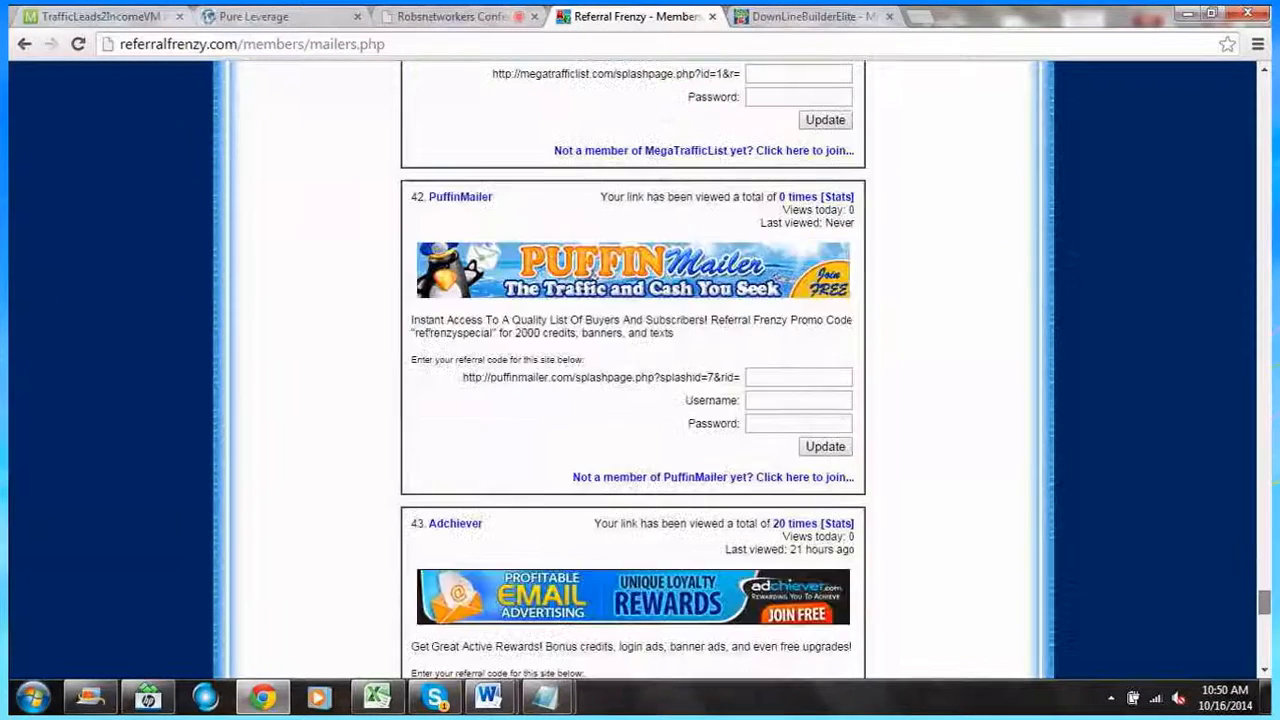
scroll(down, 3)
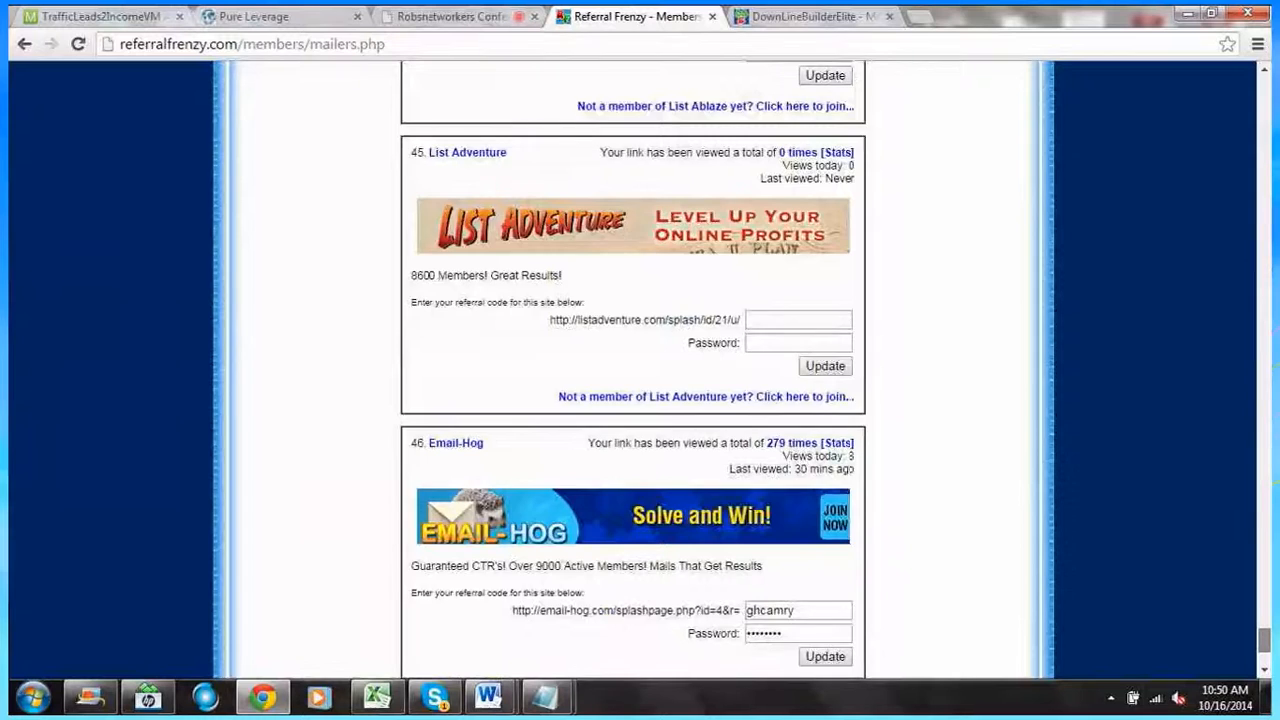
scroll(down, 3)
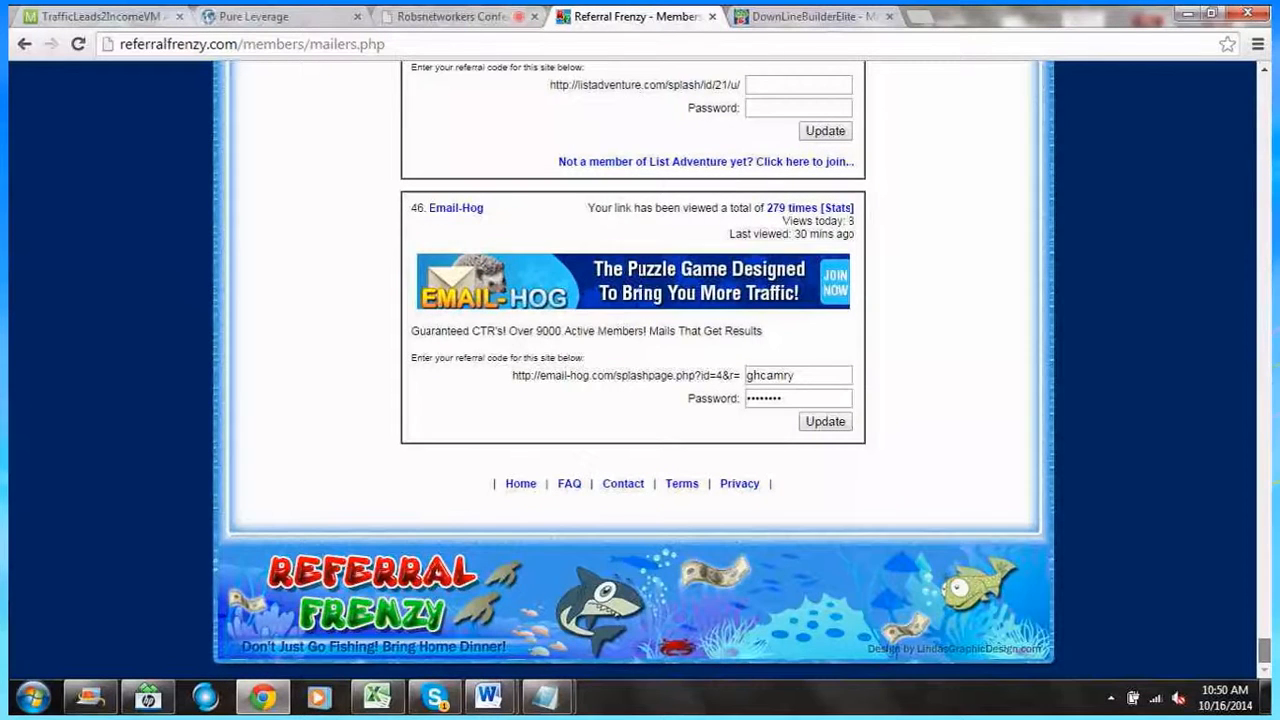
scroll(up, 3)
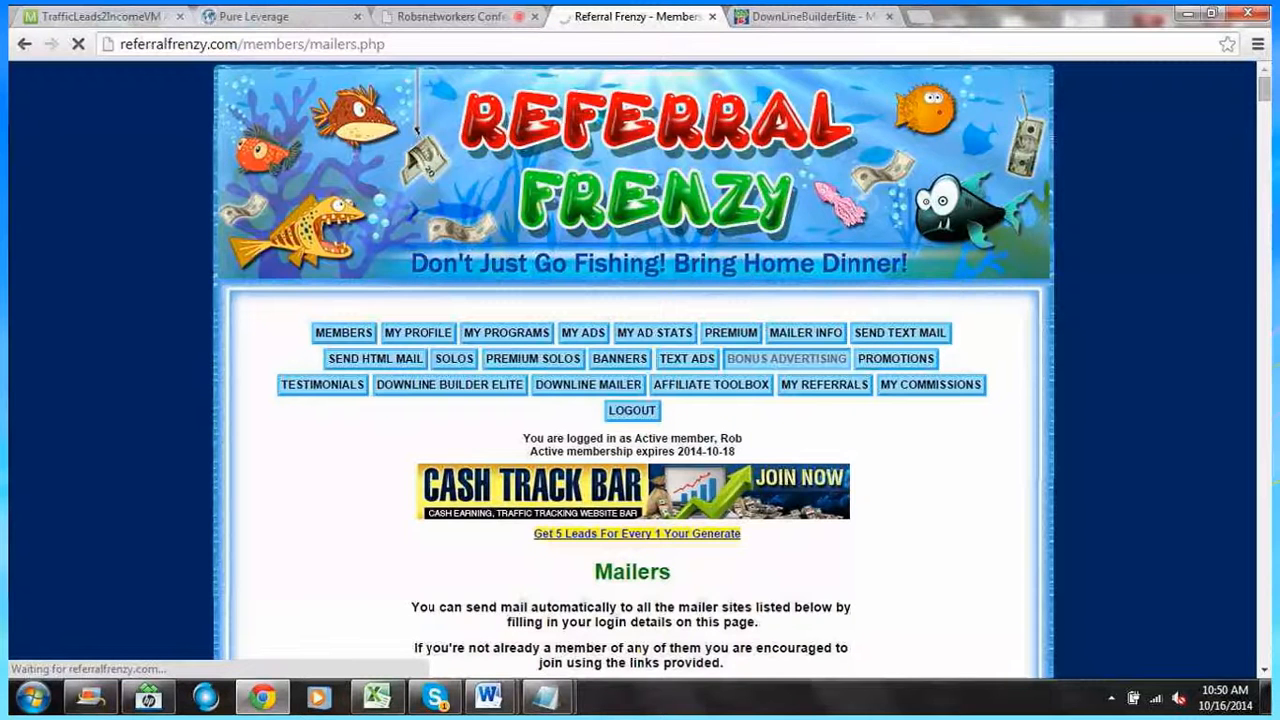
click(786, 358)
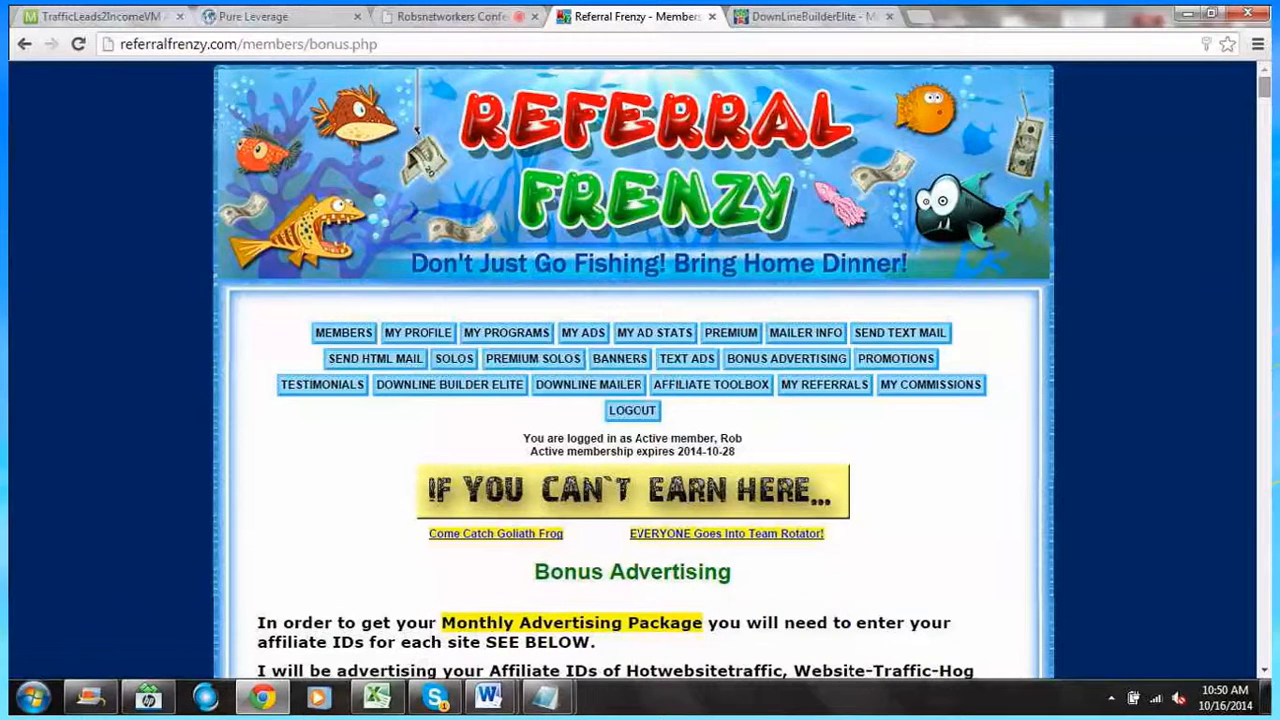
scroll(down, 3)
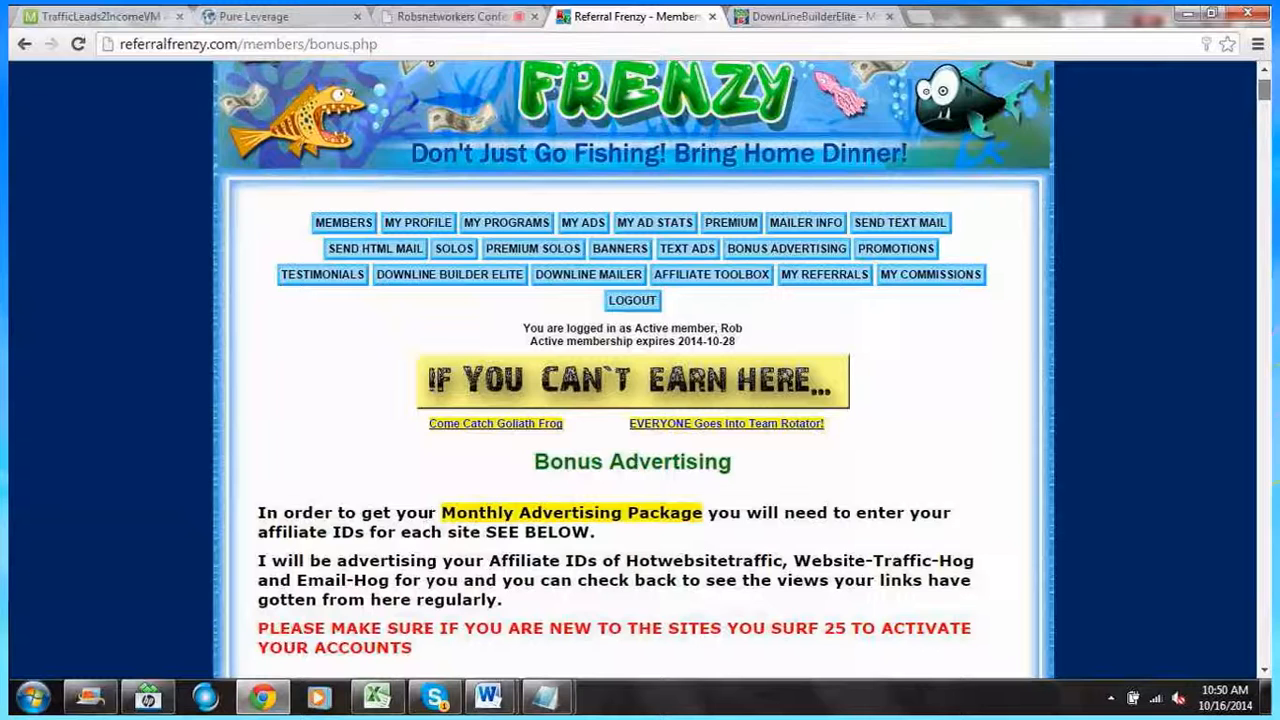
scroll(down, 3)
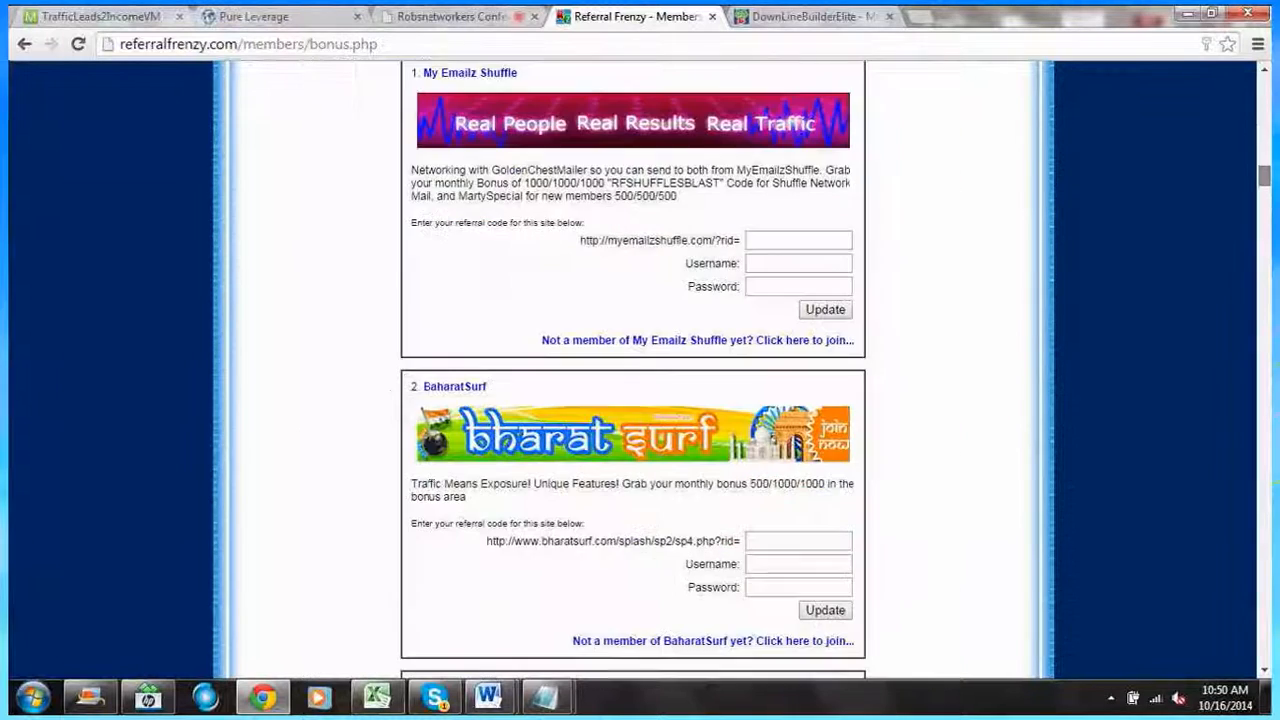
scroll(down, 3)
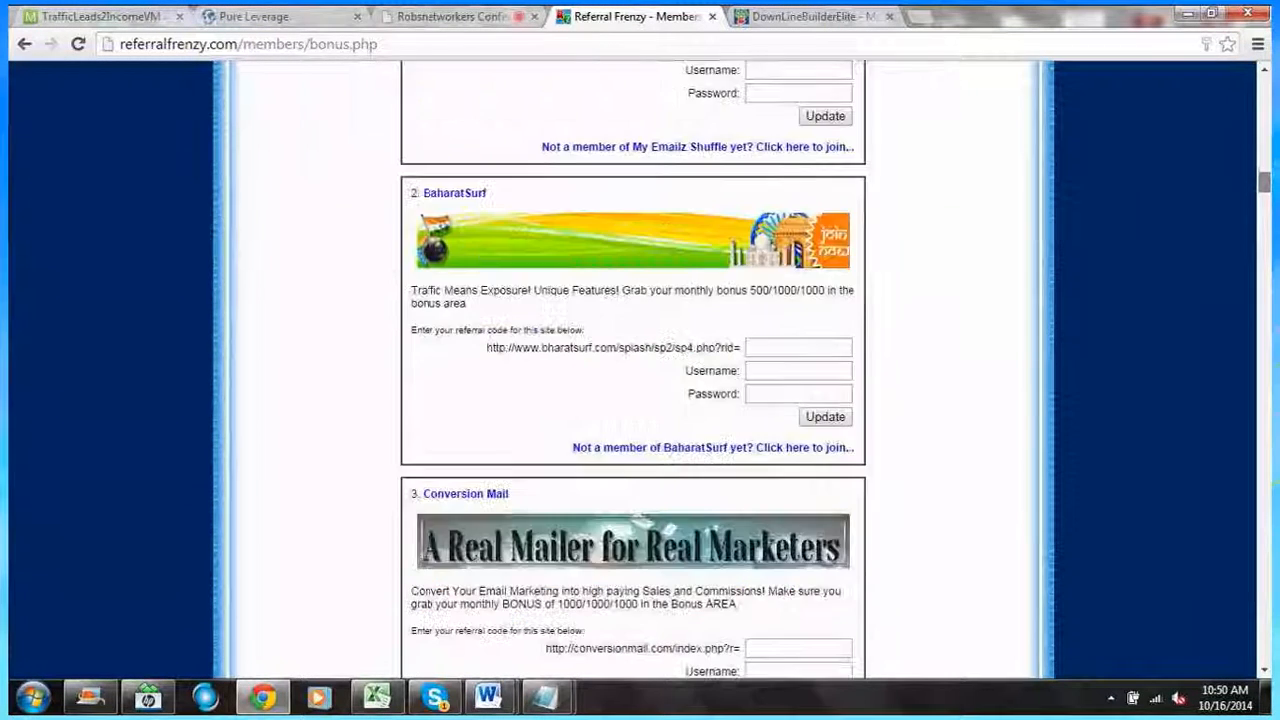
scroll(down, 3)
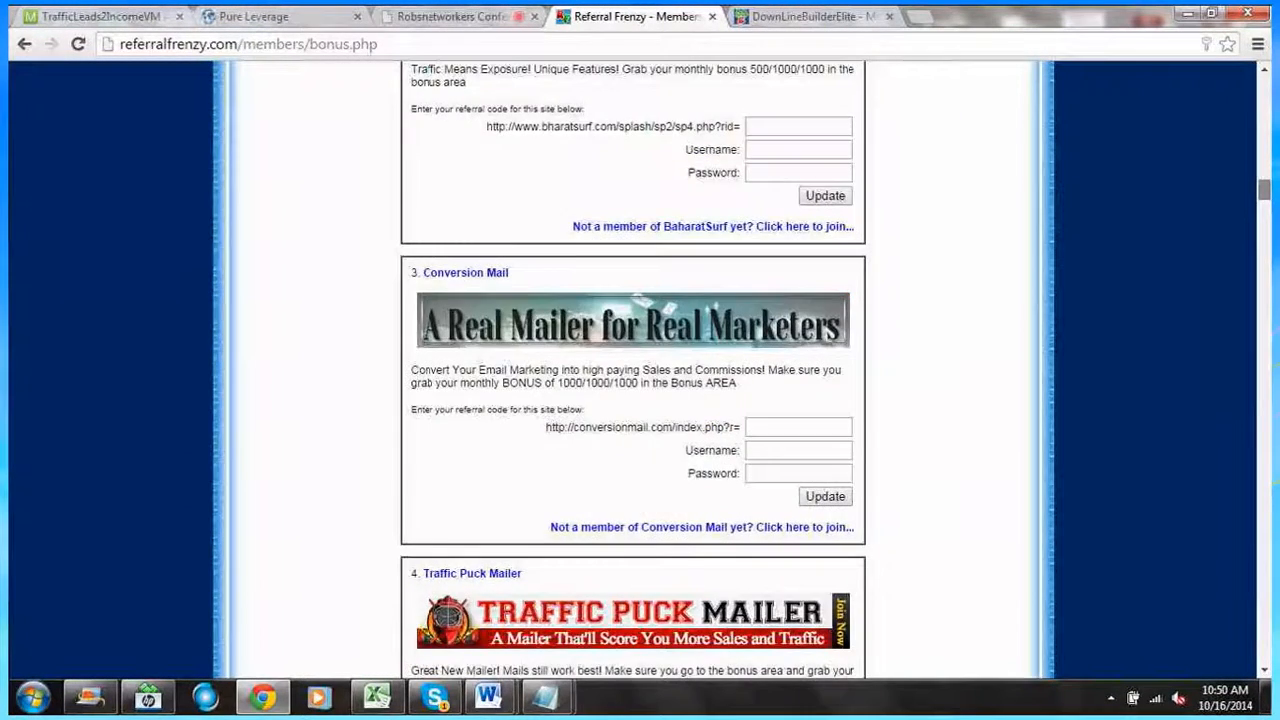
scroll(down, 3)
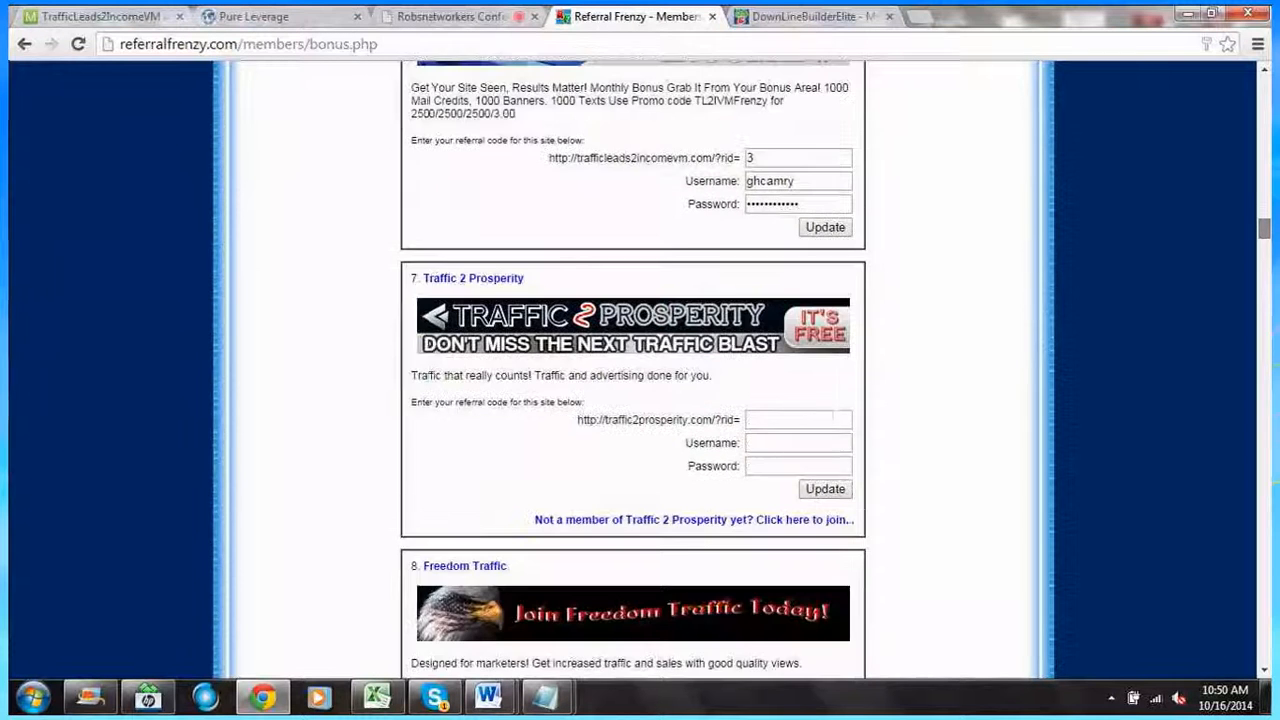
scroll(down, 3)
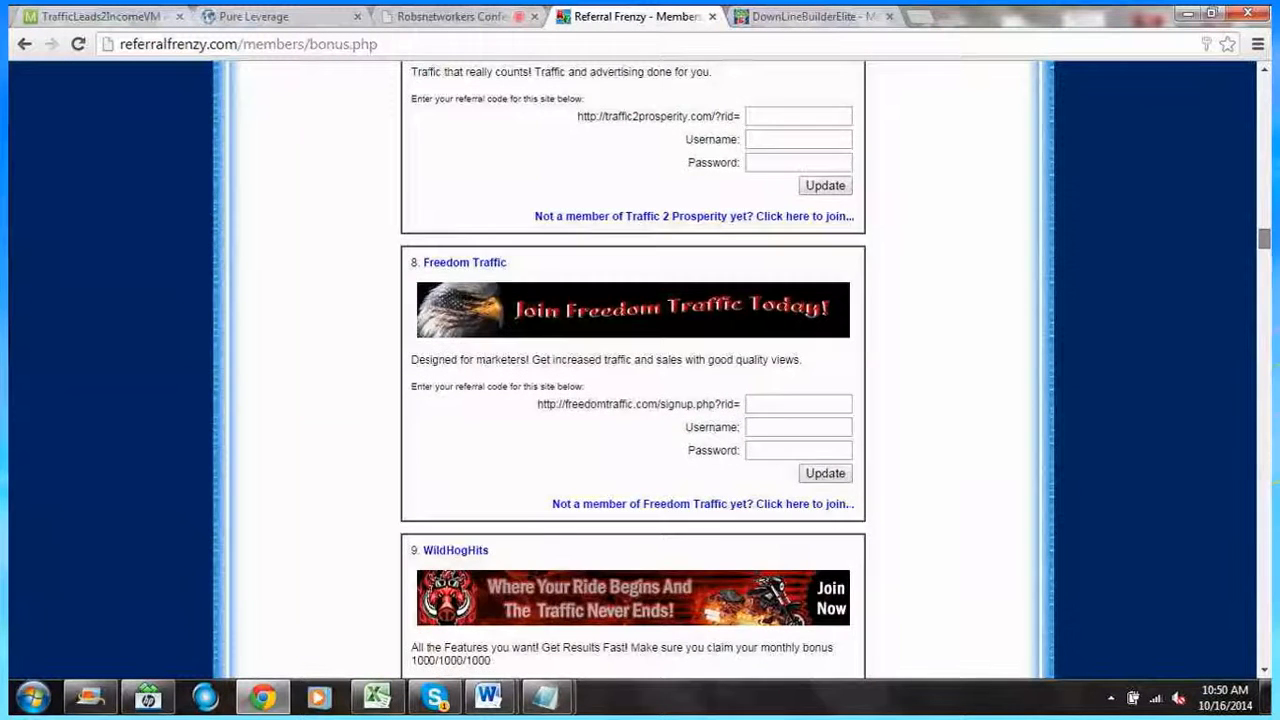
scroll(down, 3)
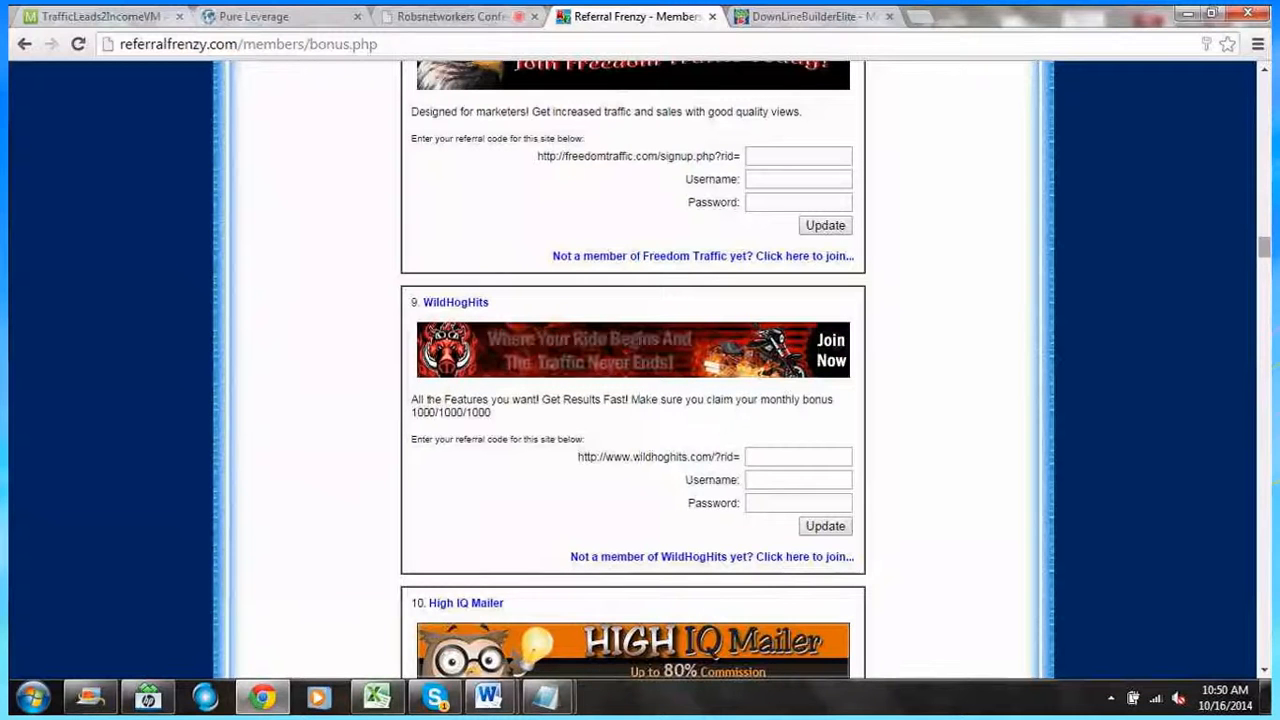
scroll(up, 3)
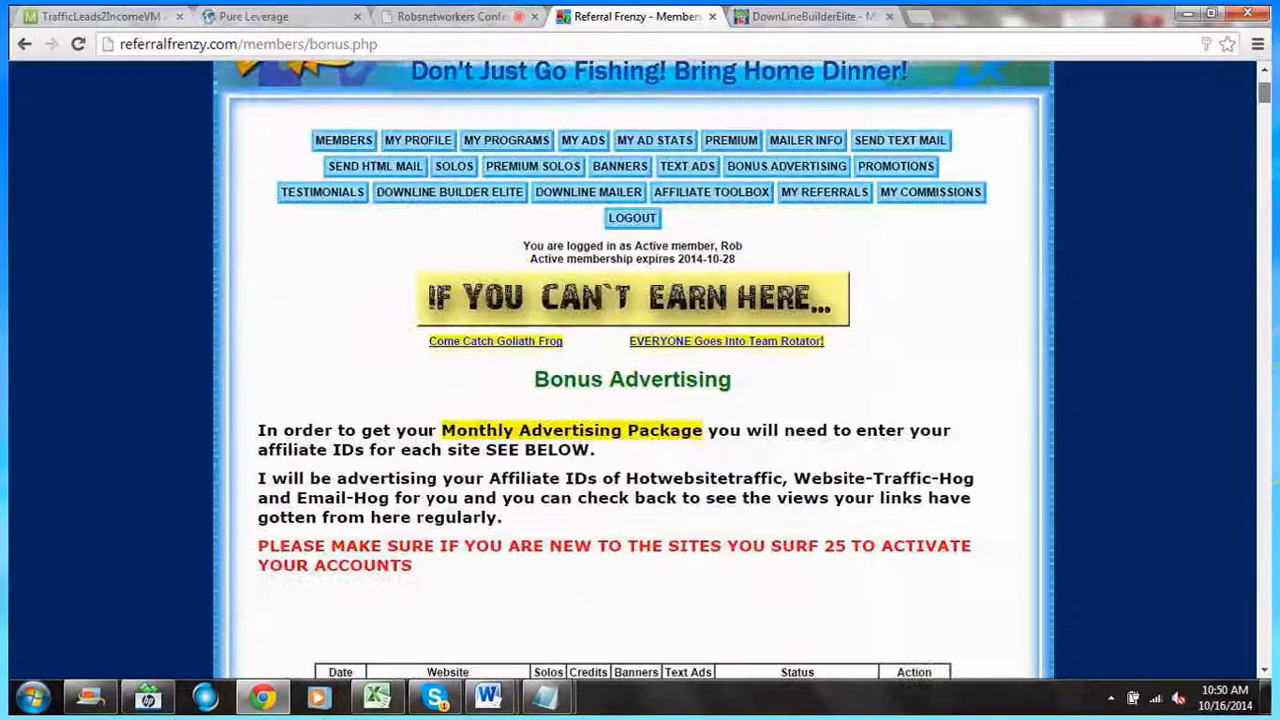
scroll(up, 3)
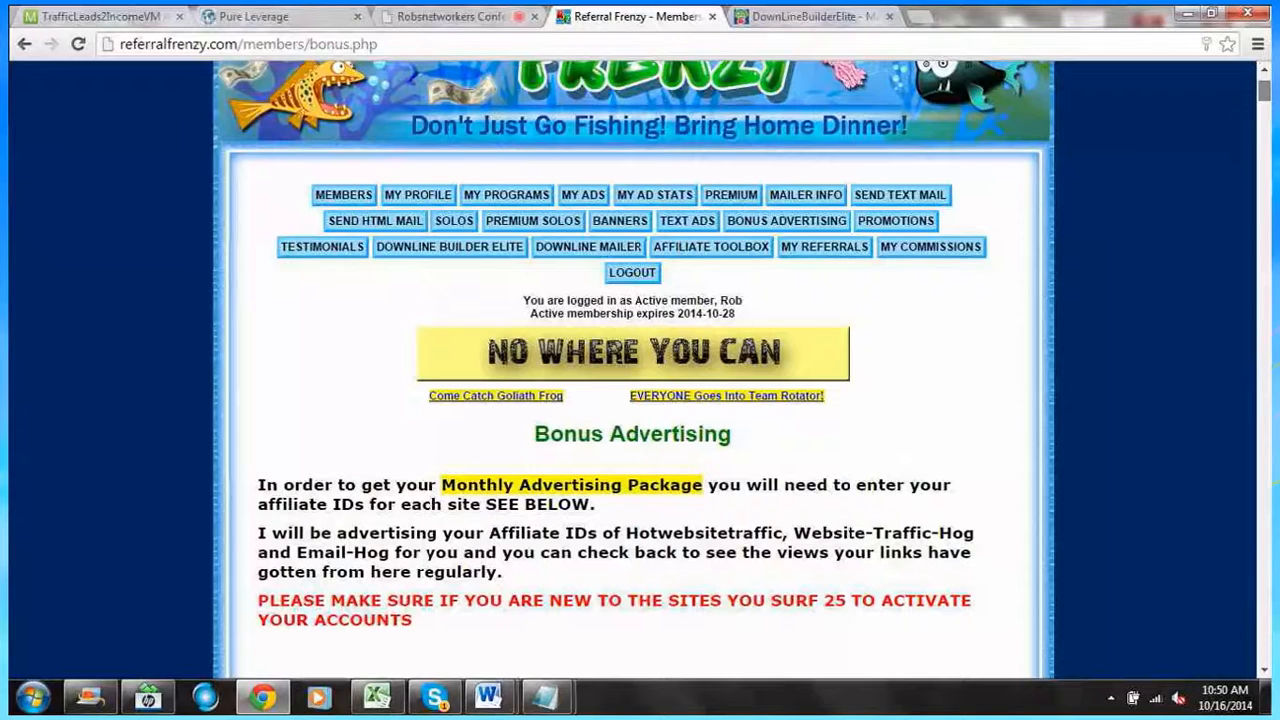
scroll(down, 3)
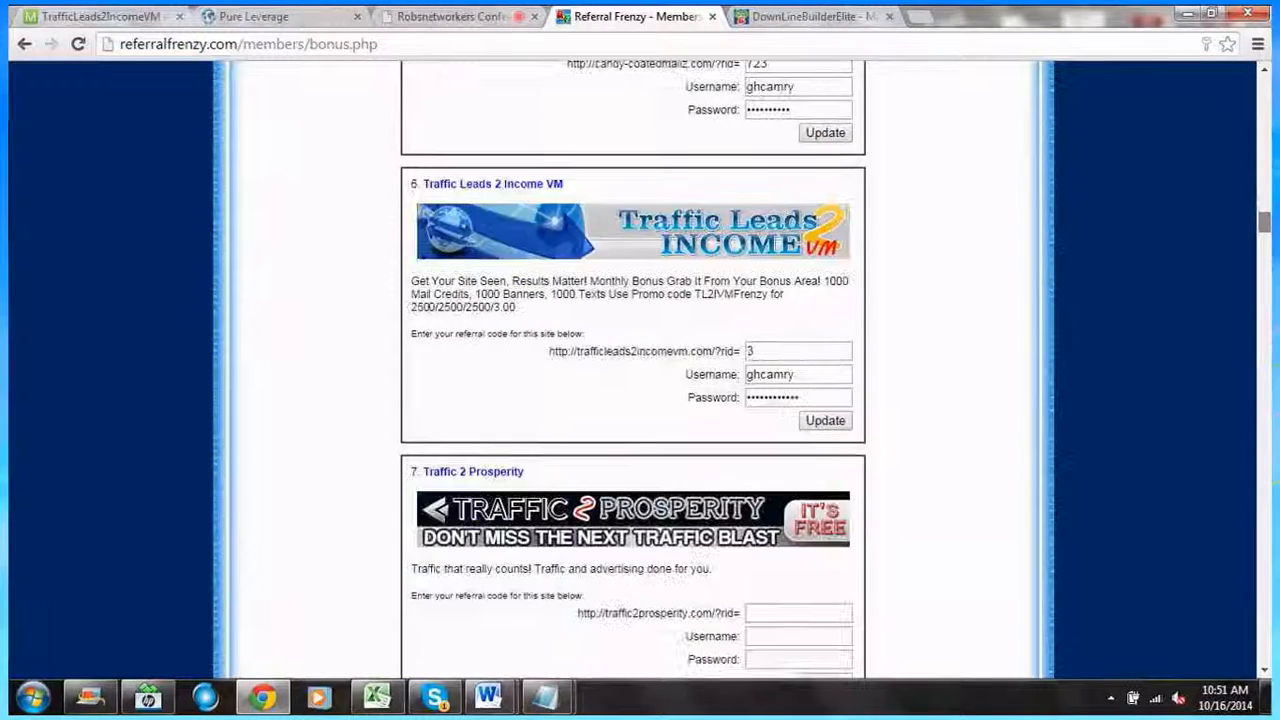
scroll(down, 3)
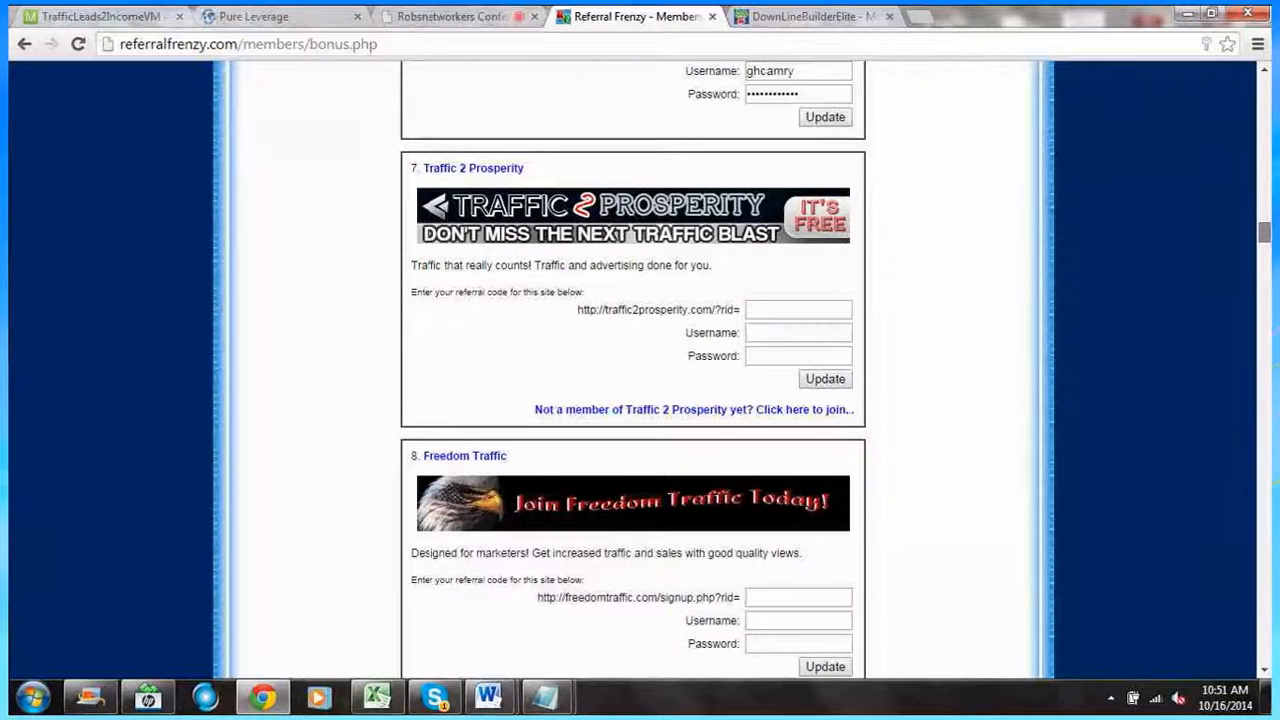
scroll(down, 3)
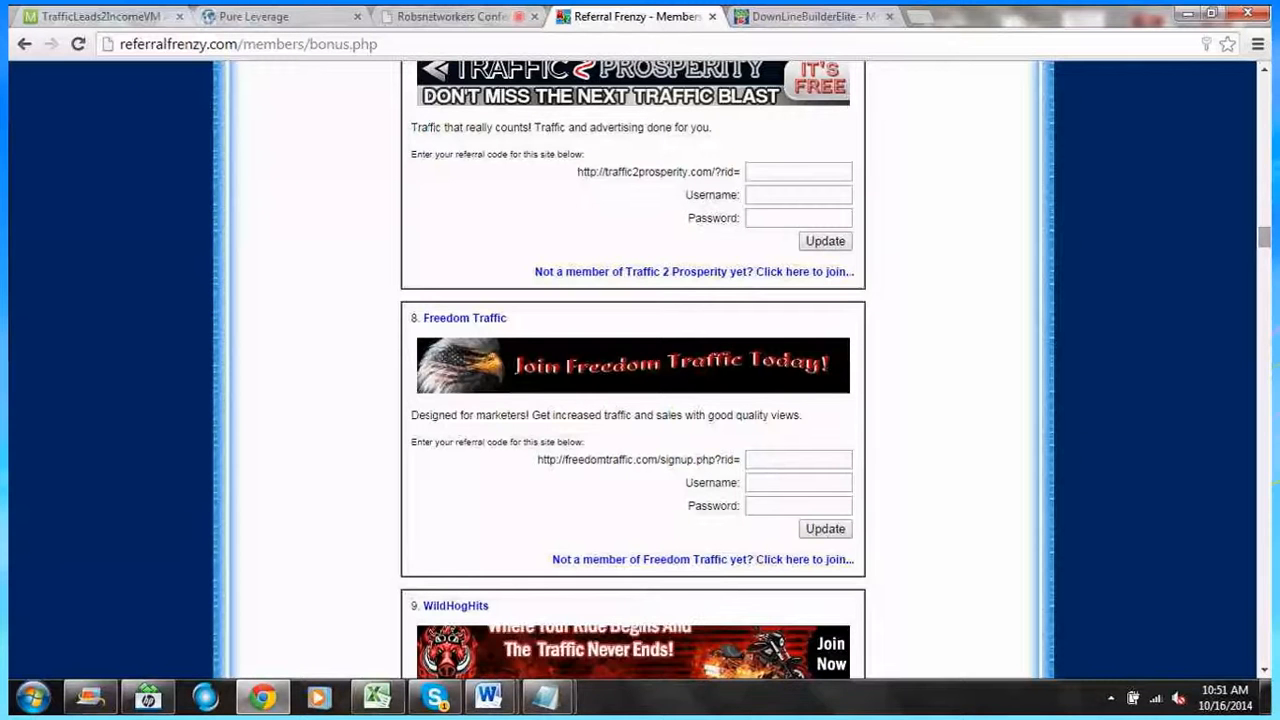
scroll(down, 3)
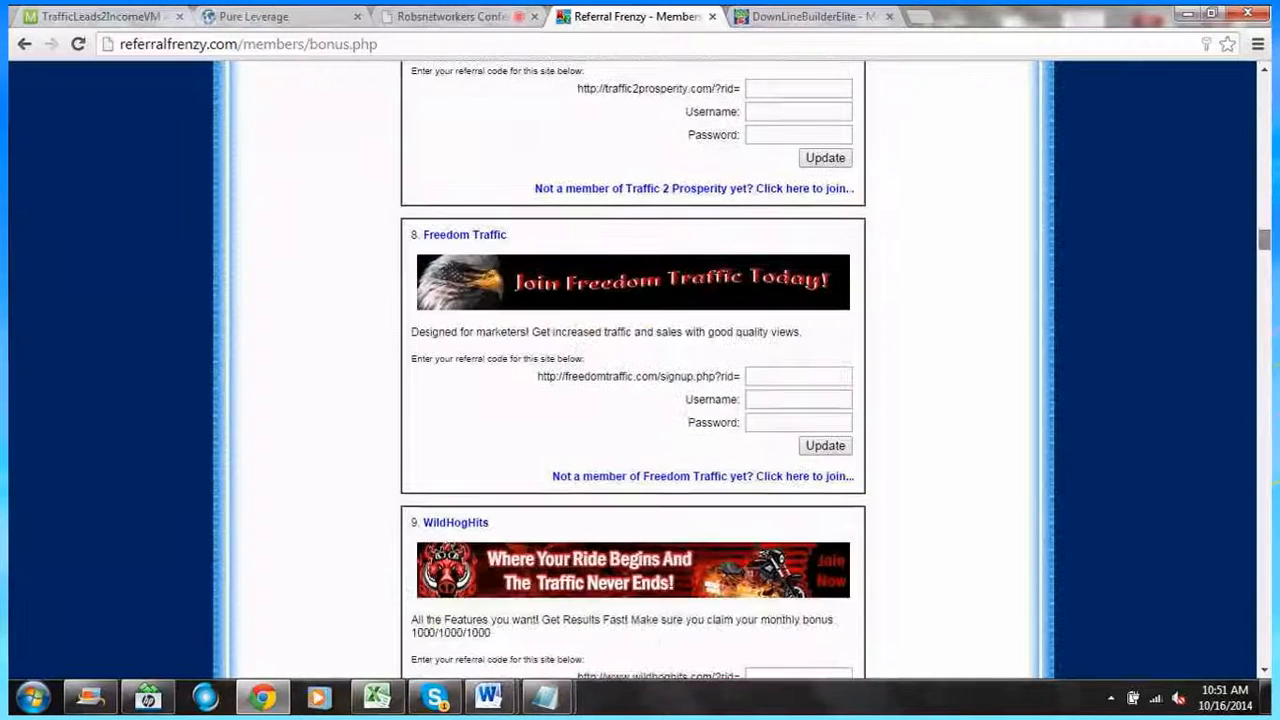
scroll(down, 3)
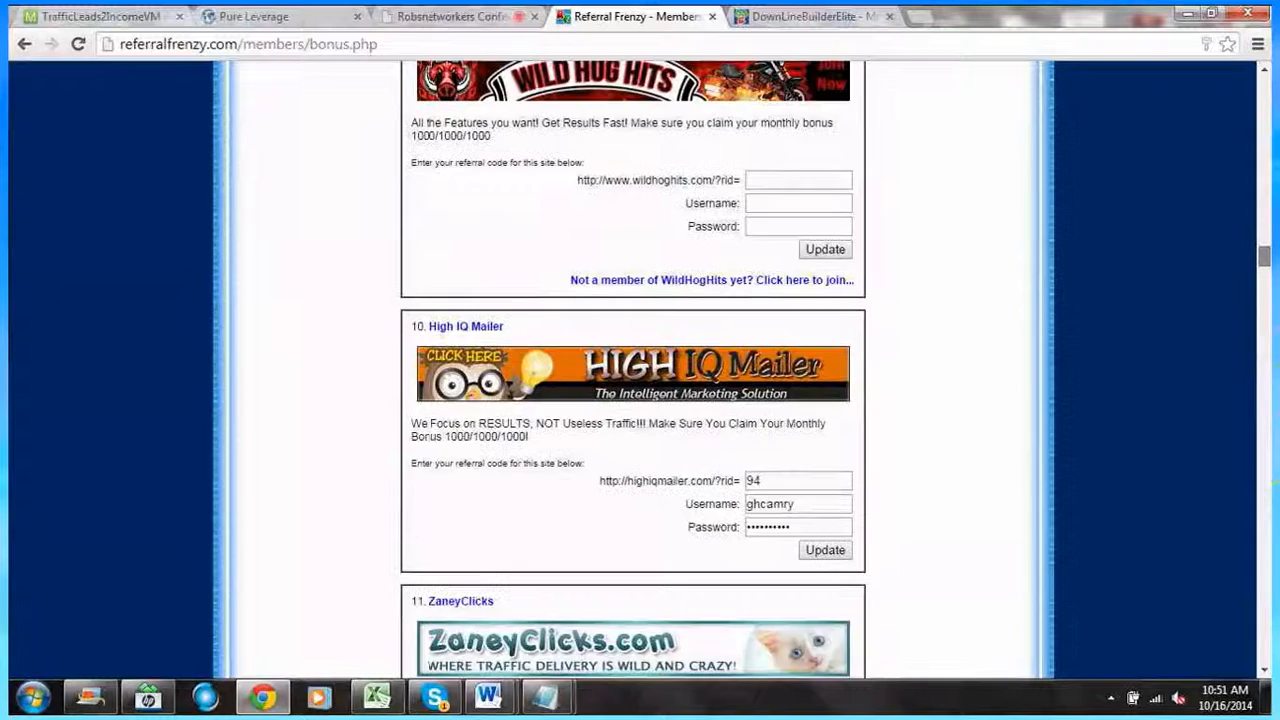
scroll(up, 3)
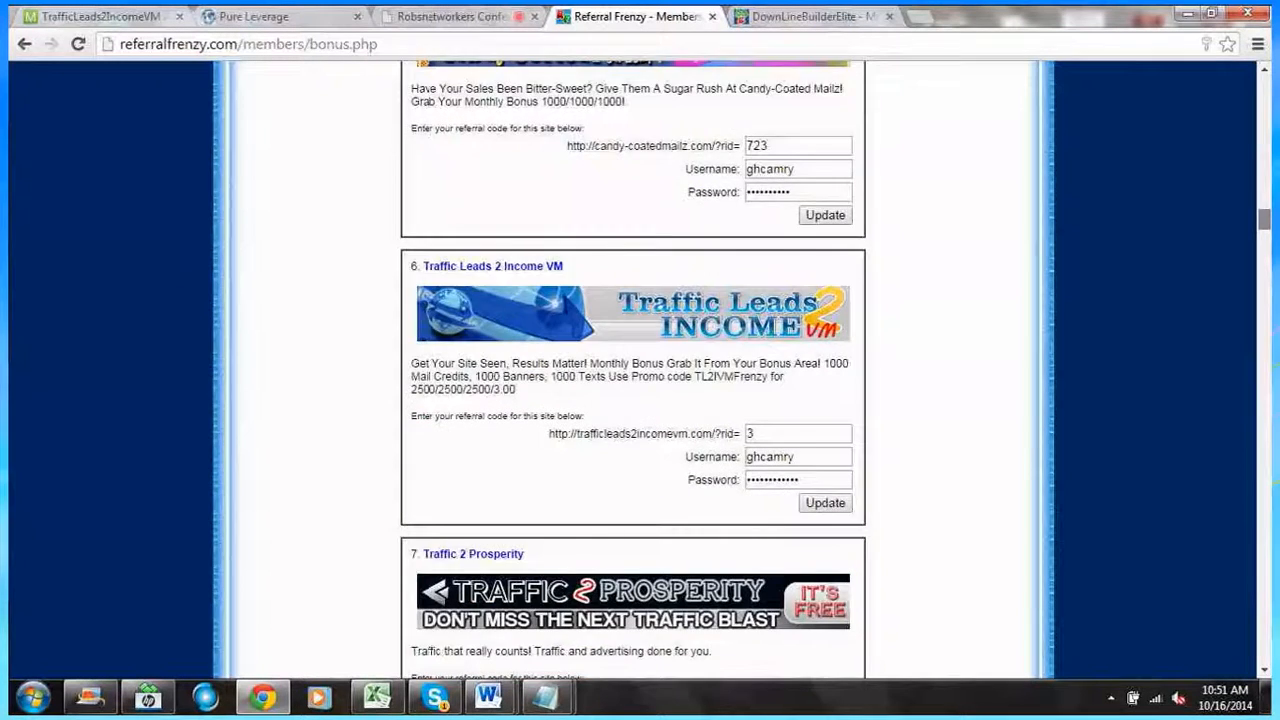
Bring the Bonus Advertising monthly package table into view, including the Elevated Power List row.
scroll(up, 3)
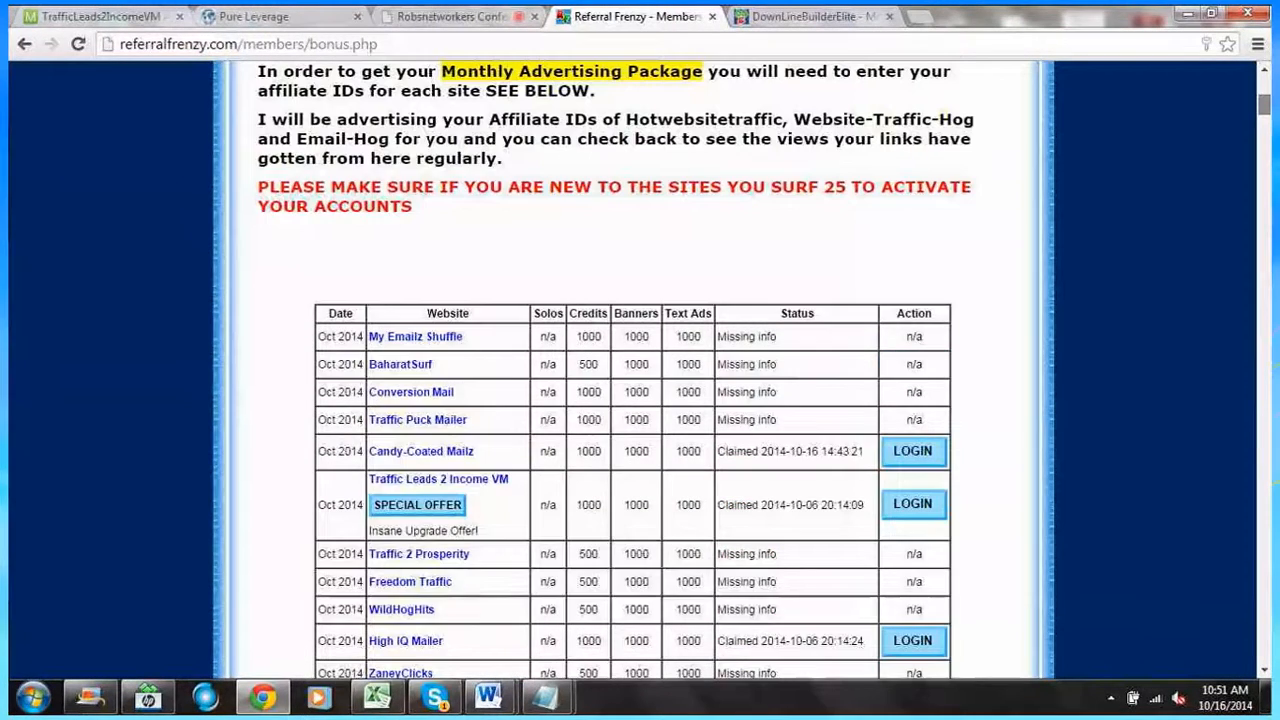
scroll(up, 3)
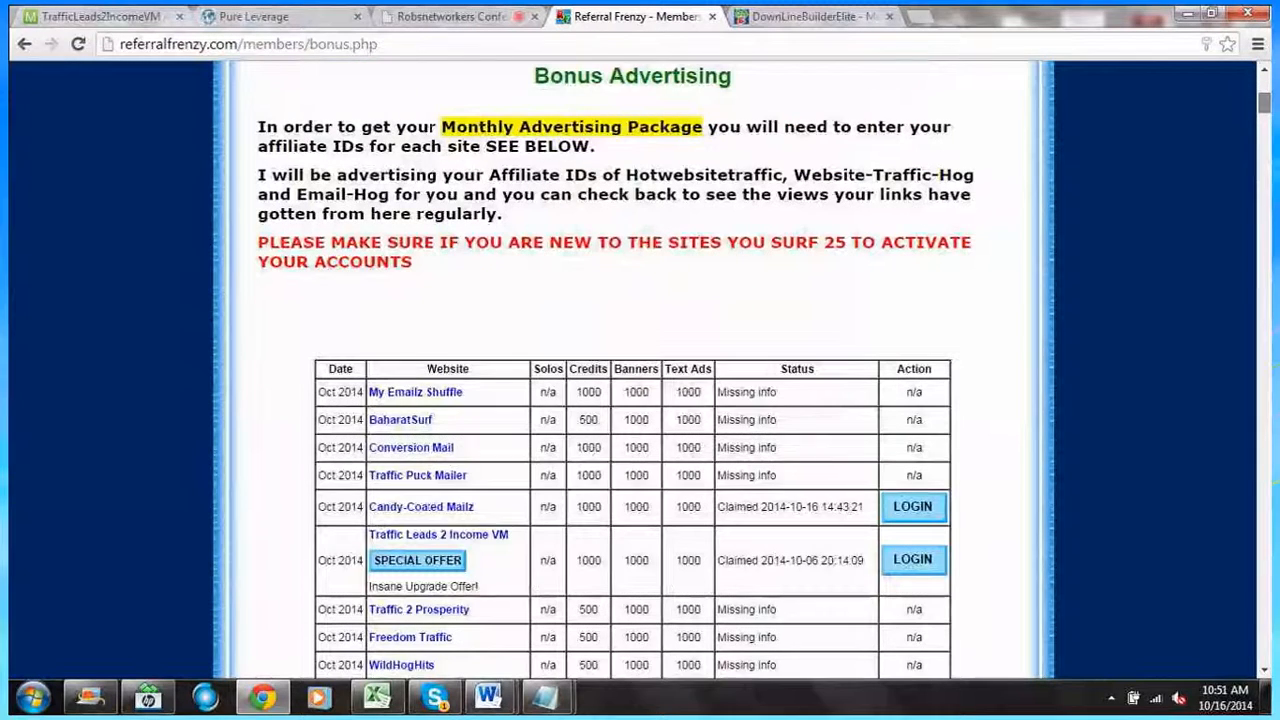
scroll(down, 3)
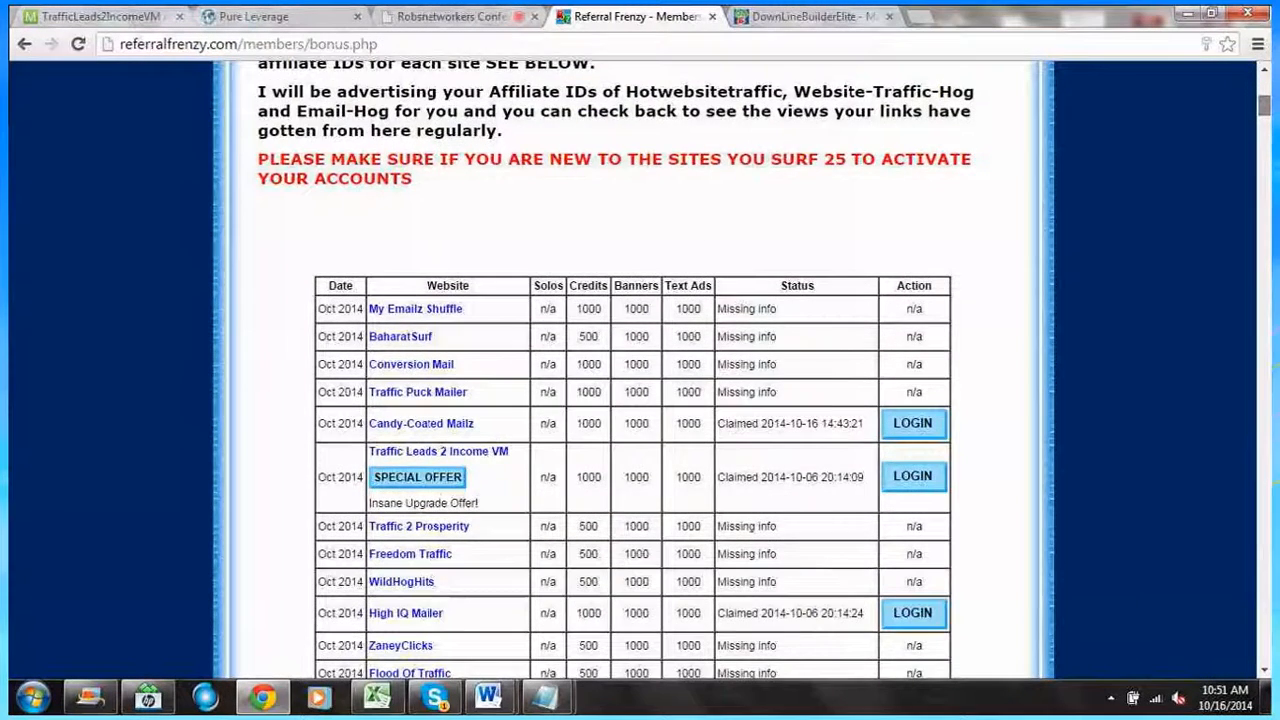
scroll(down, 3)
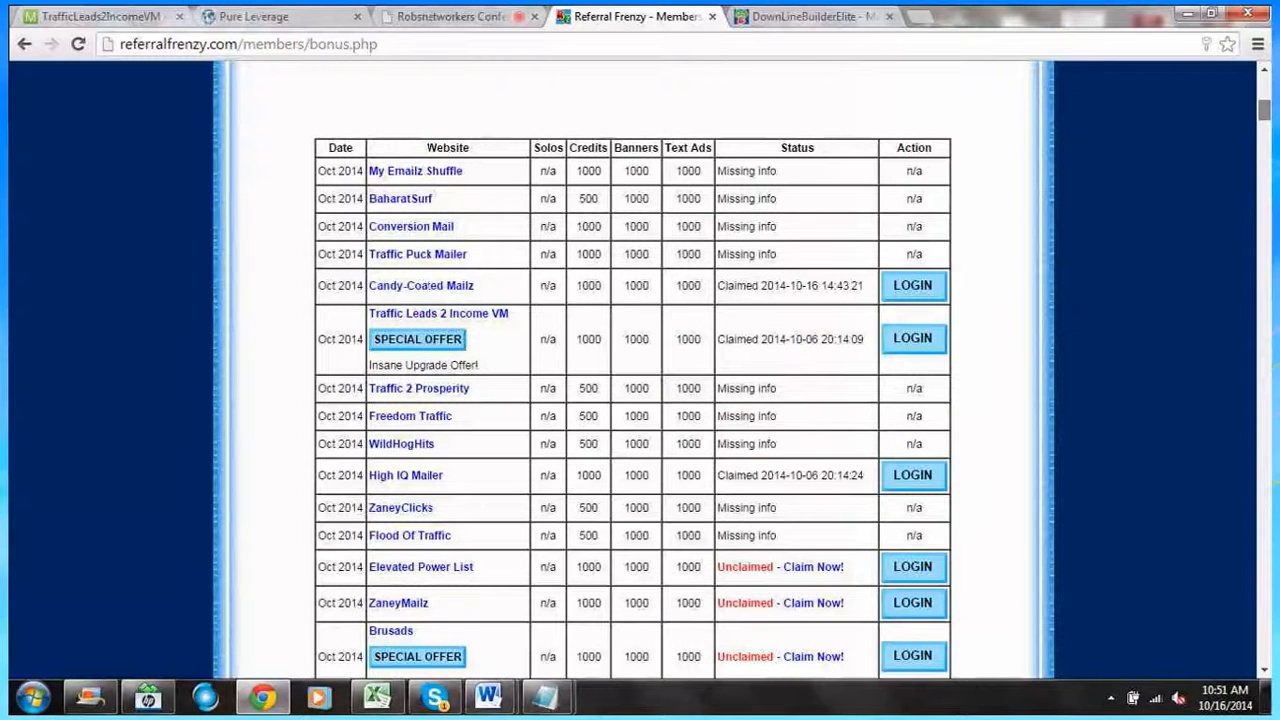
scroll(down, 3)
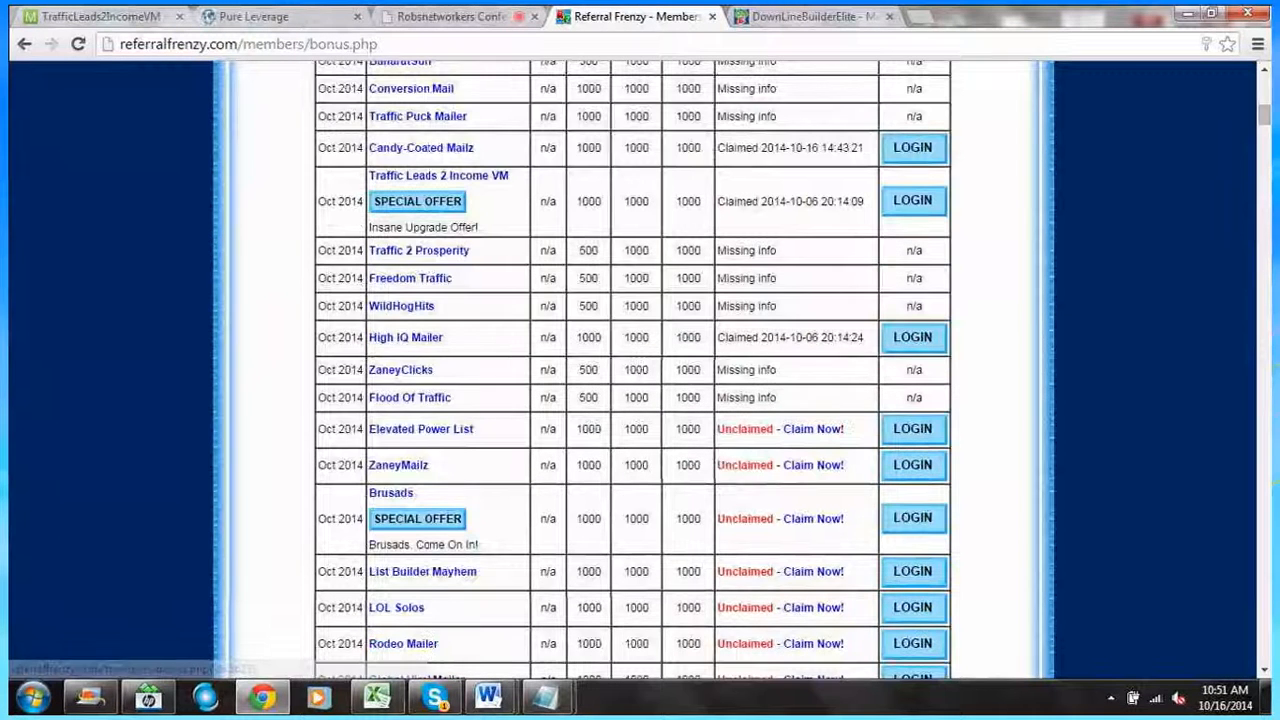
mouse_move(812, 428)
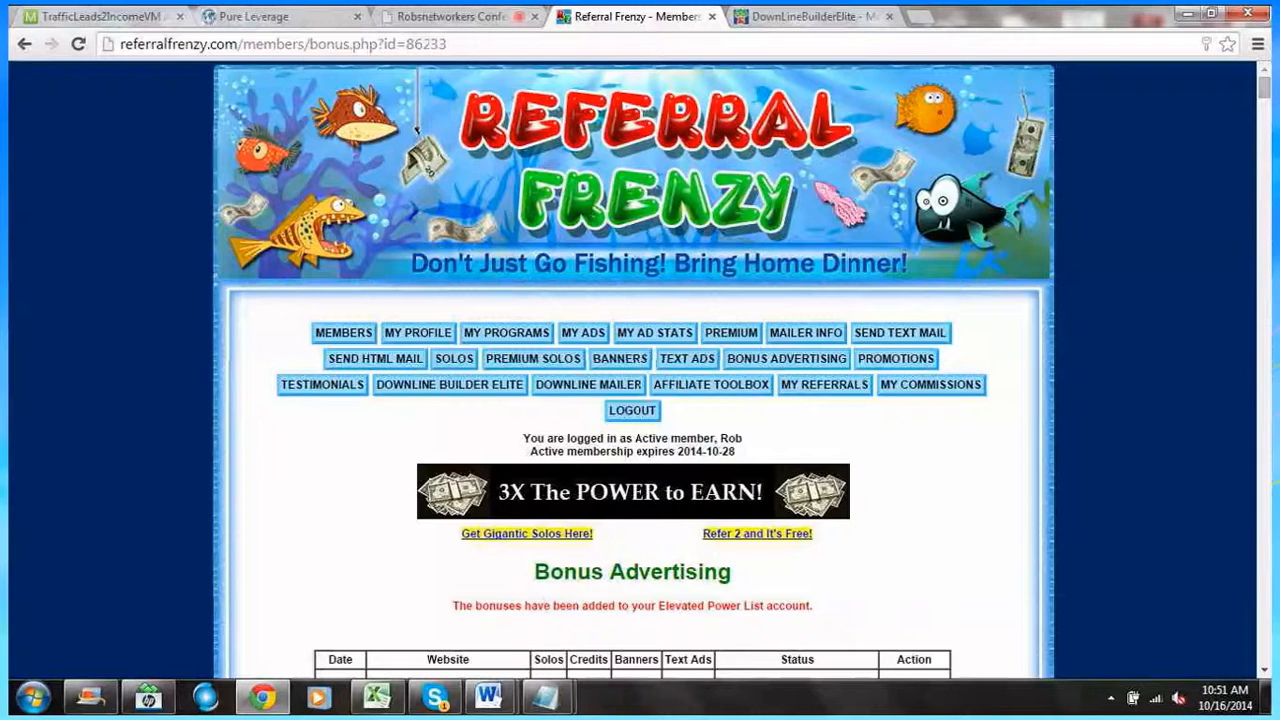
scroll(down, 3)
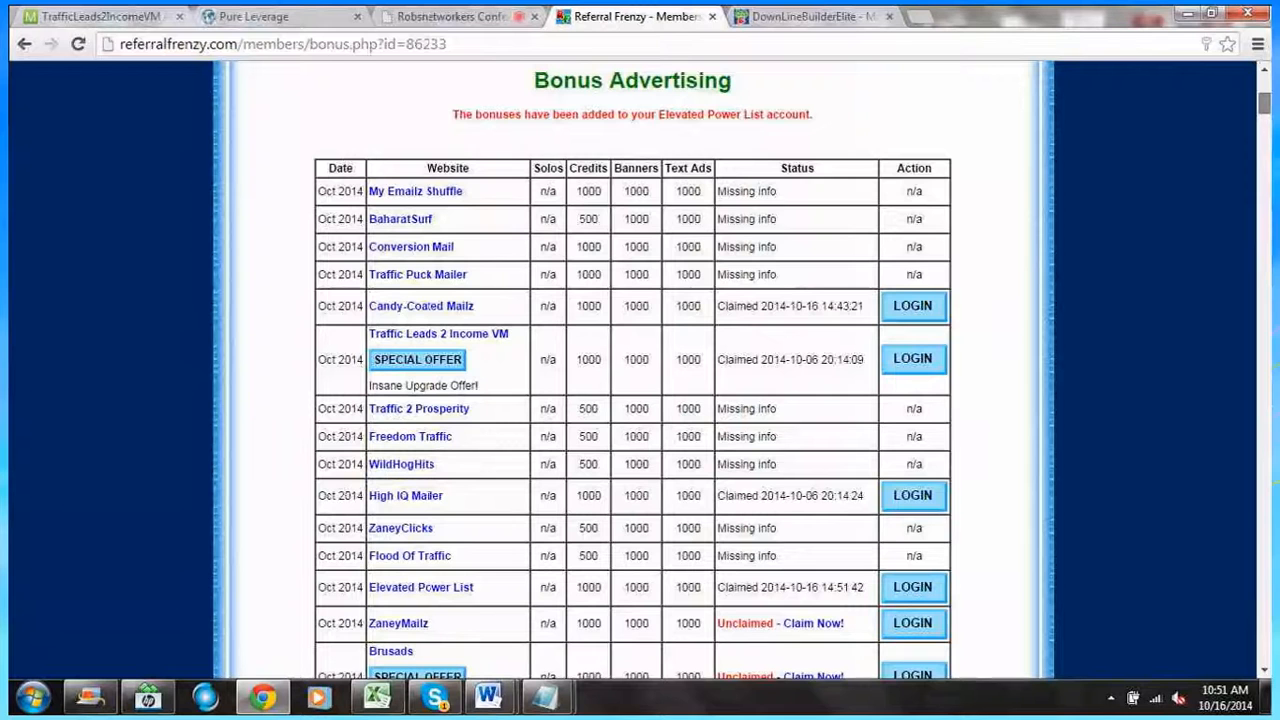
scroll(down, 3)
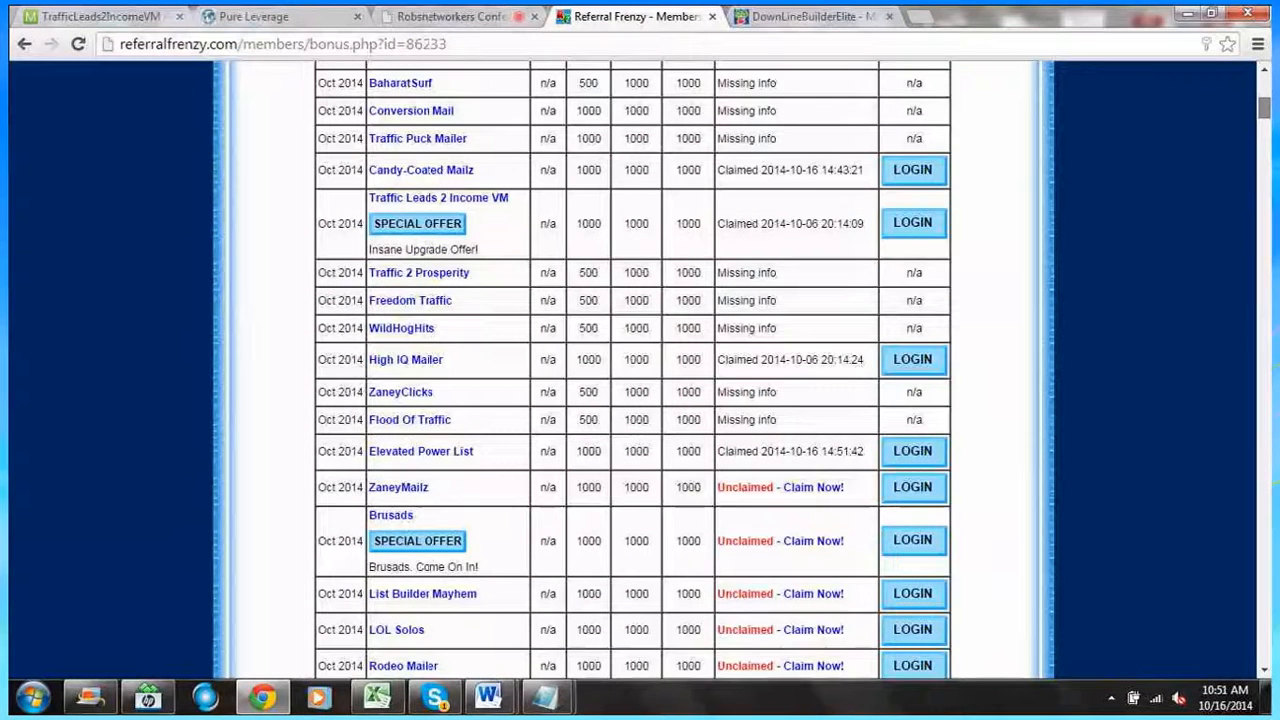
scroll(up, 3)
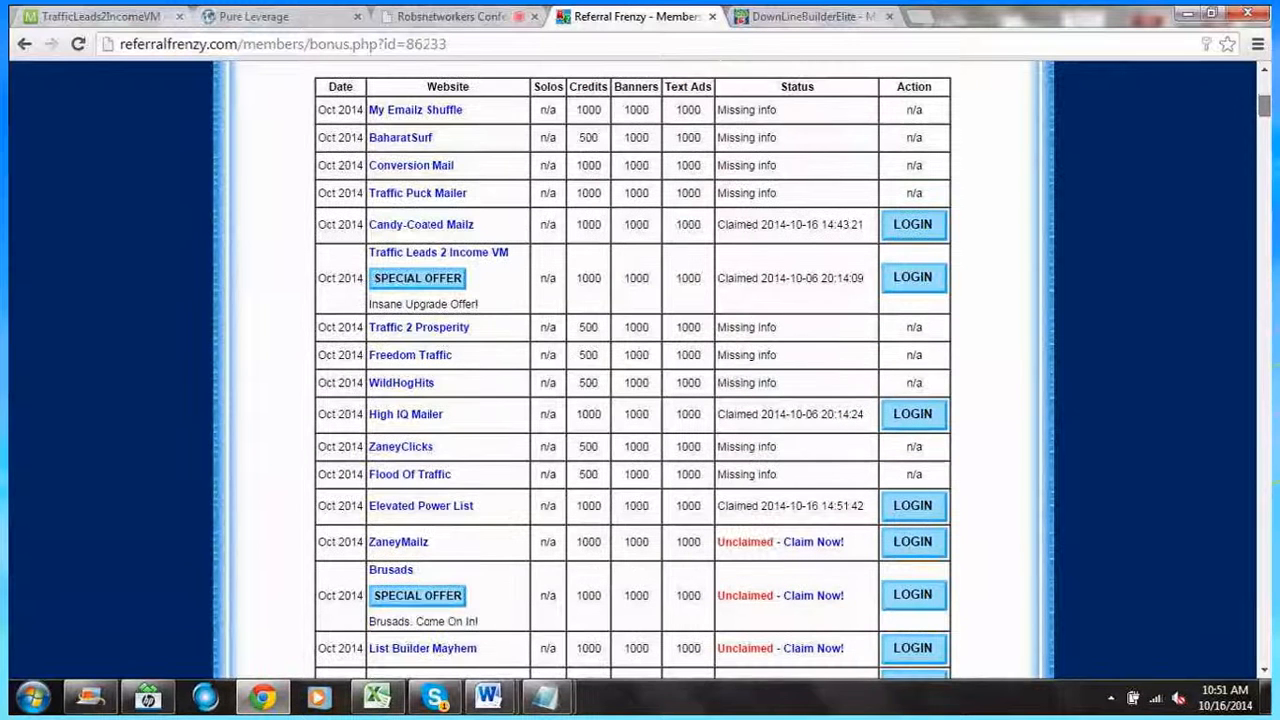
scroll(down, 3)
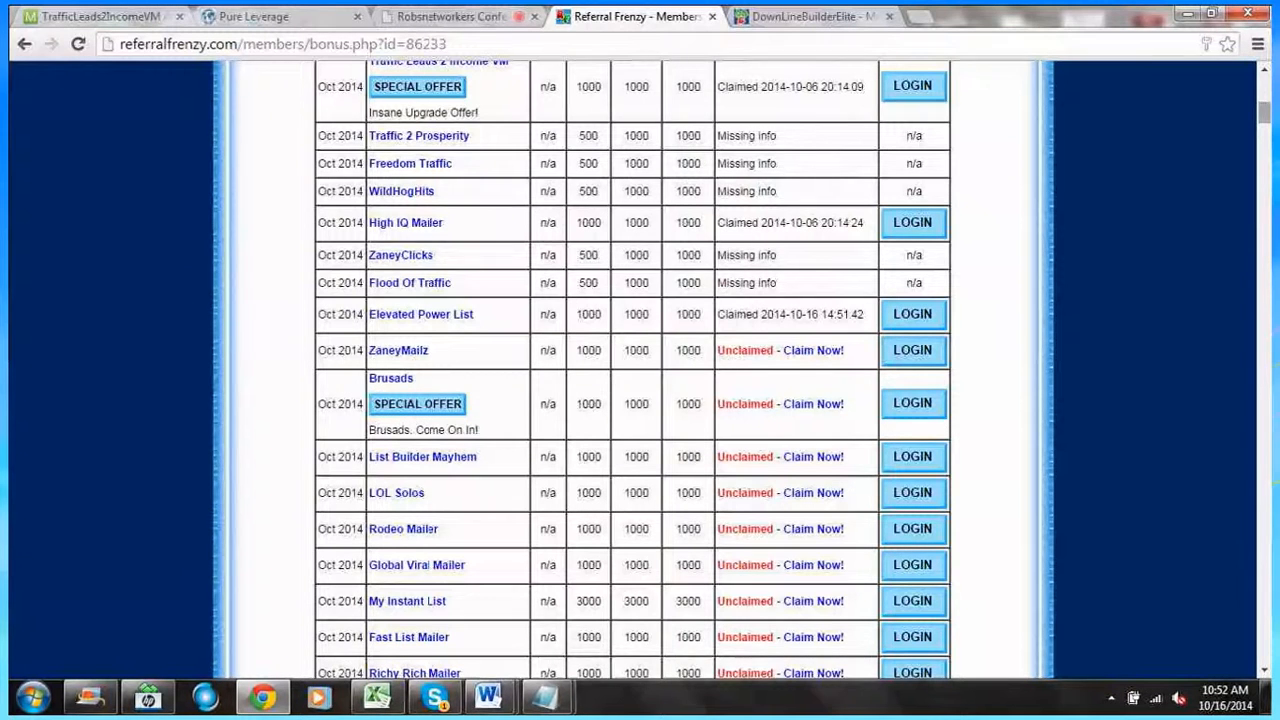
scroll(down, 3)
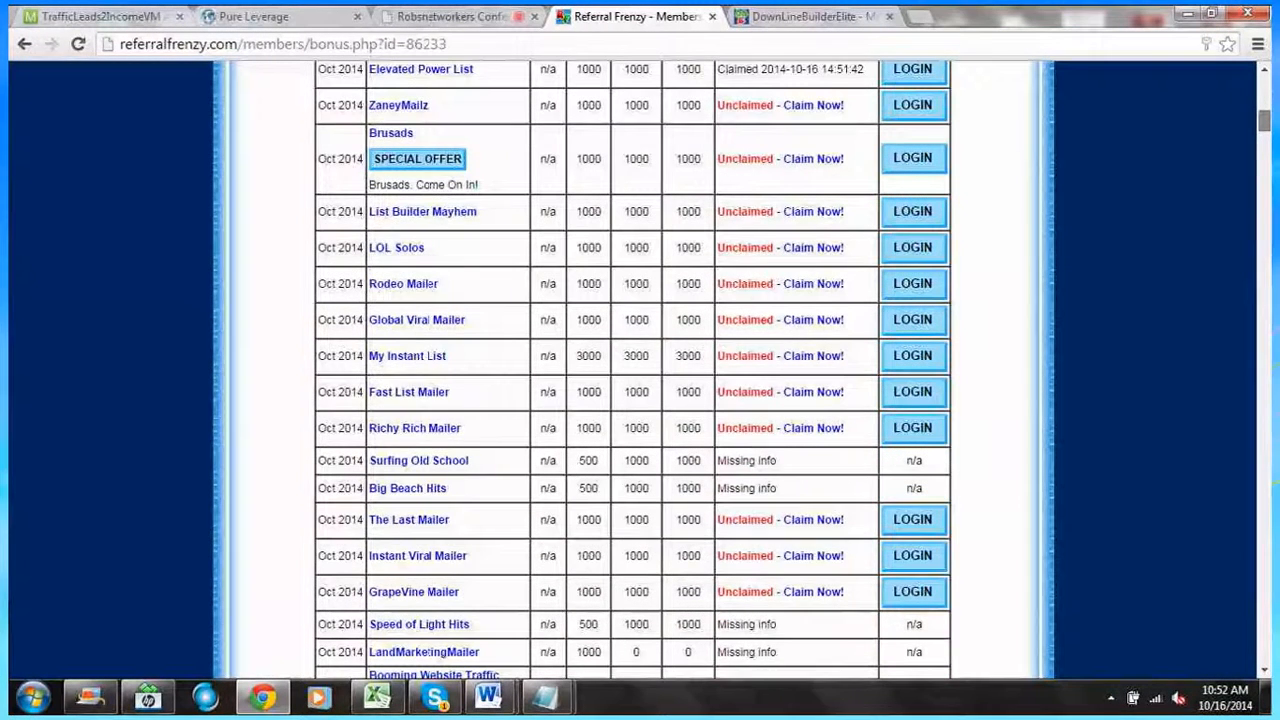
scroll(down, 3)
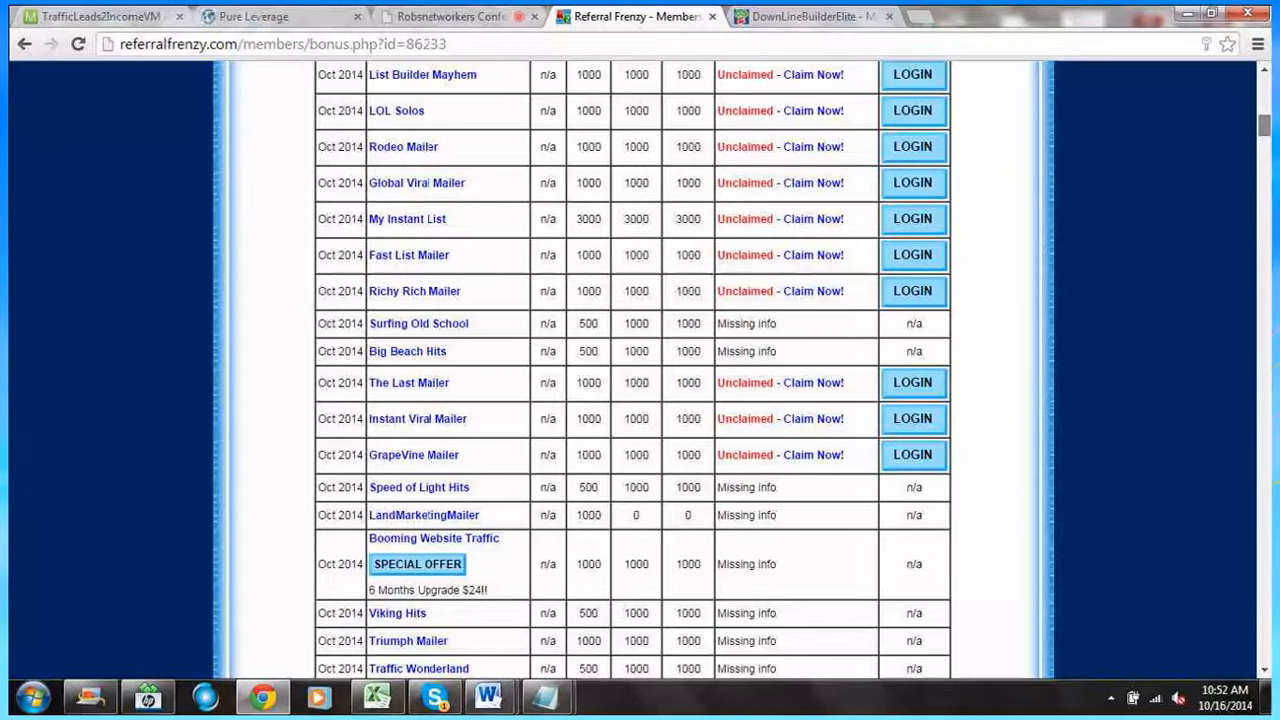
scroll(down, 3)
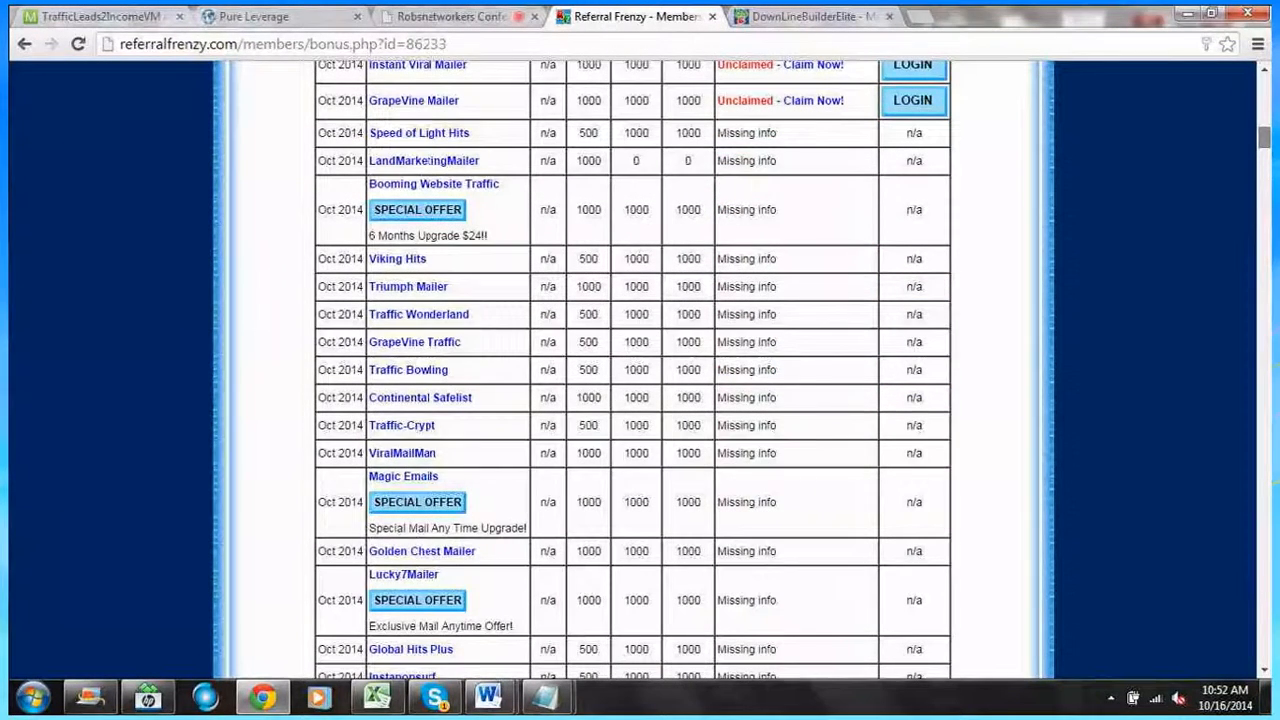
scroll(down, 3)
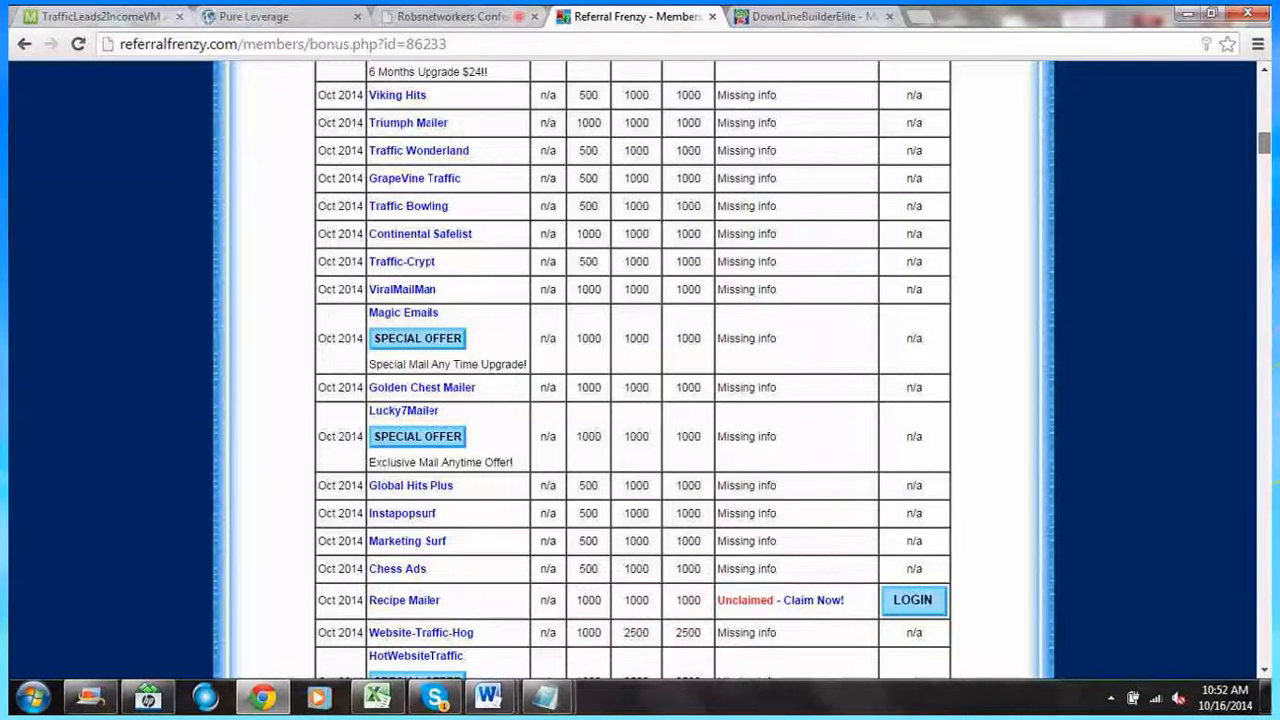
scroll(down, 3)
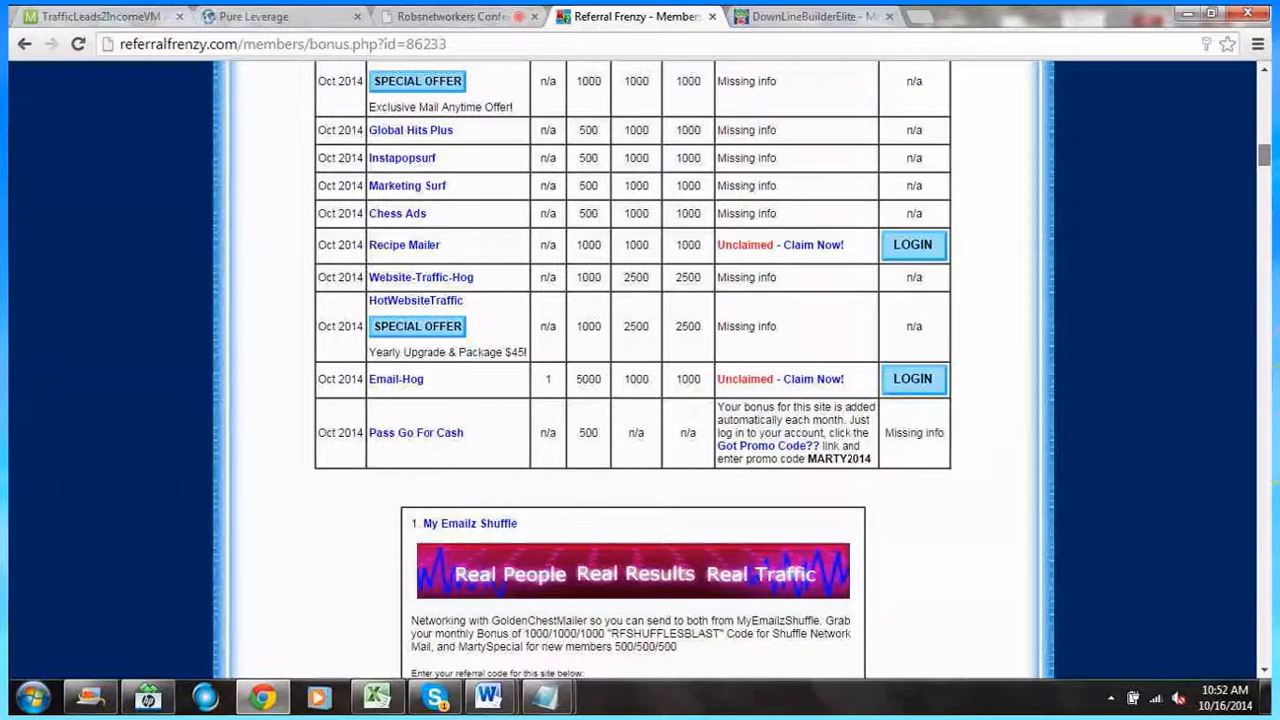
scroll(up, 3)
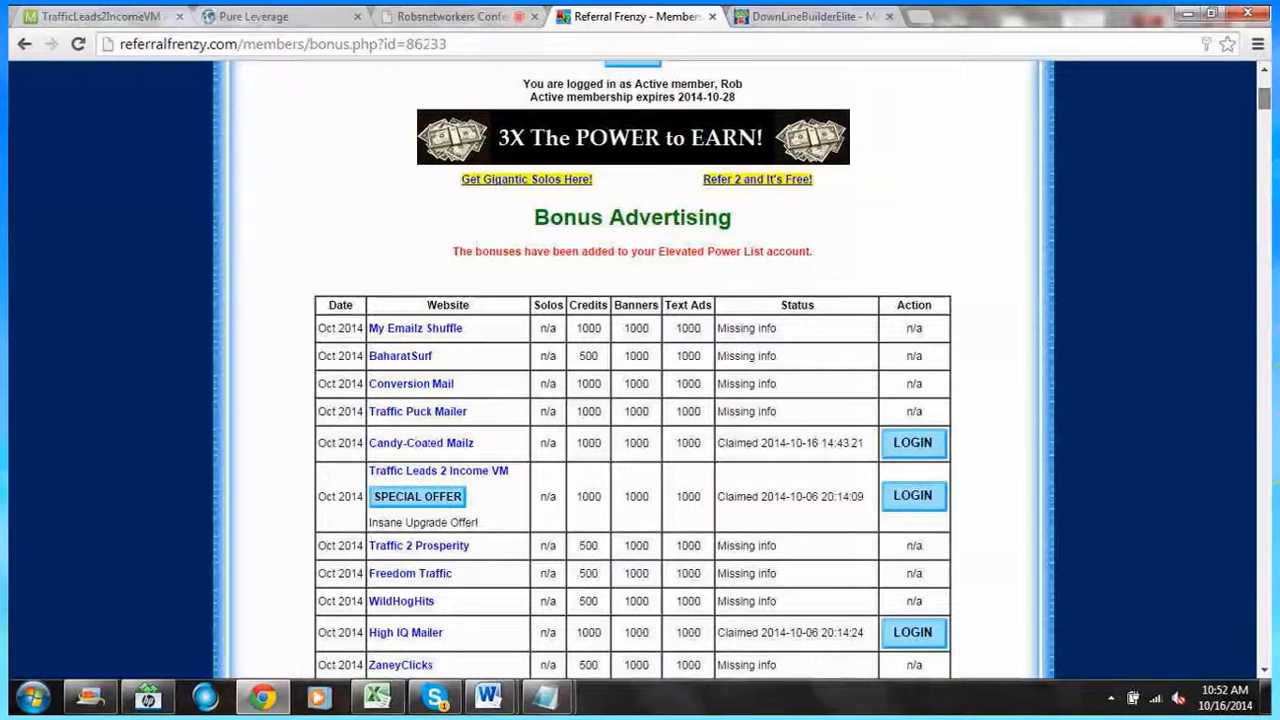
scroll(up, 3)
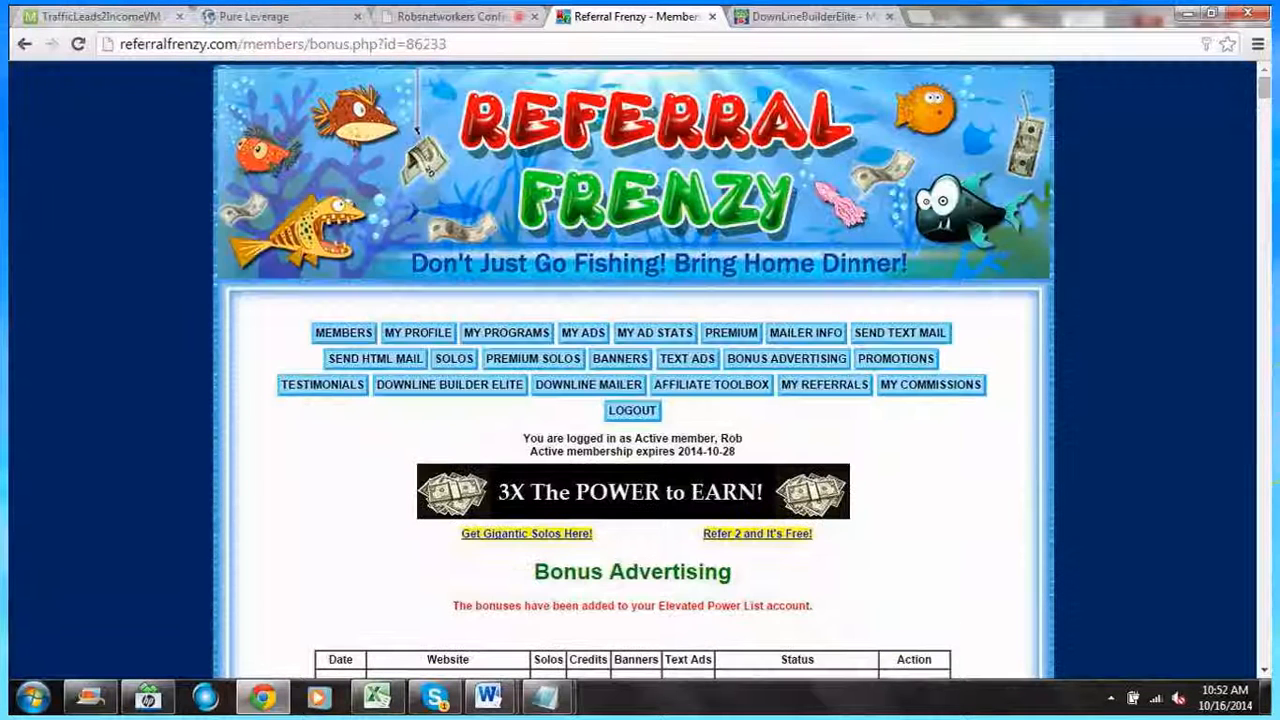